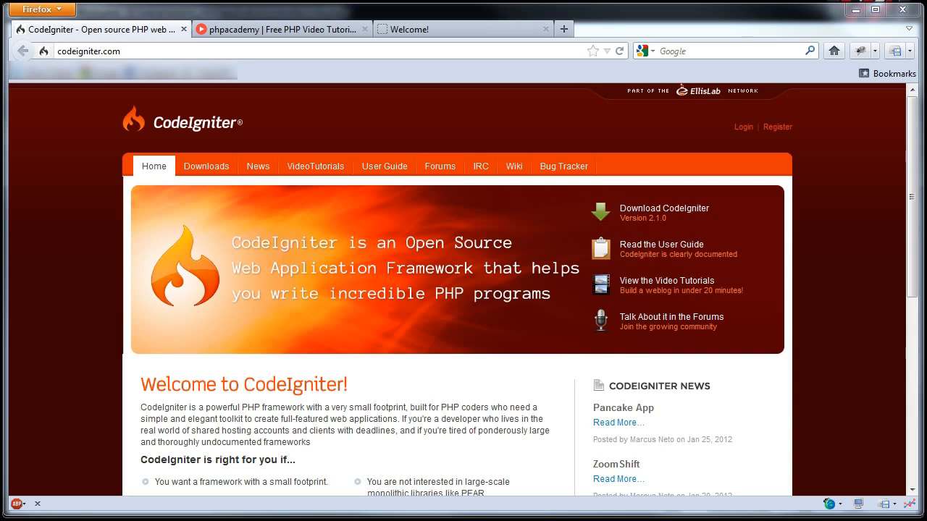
mouse_move(252, 427)
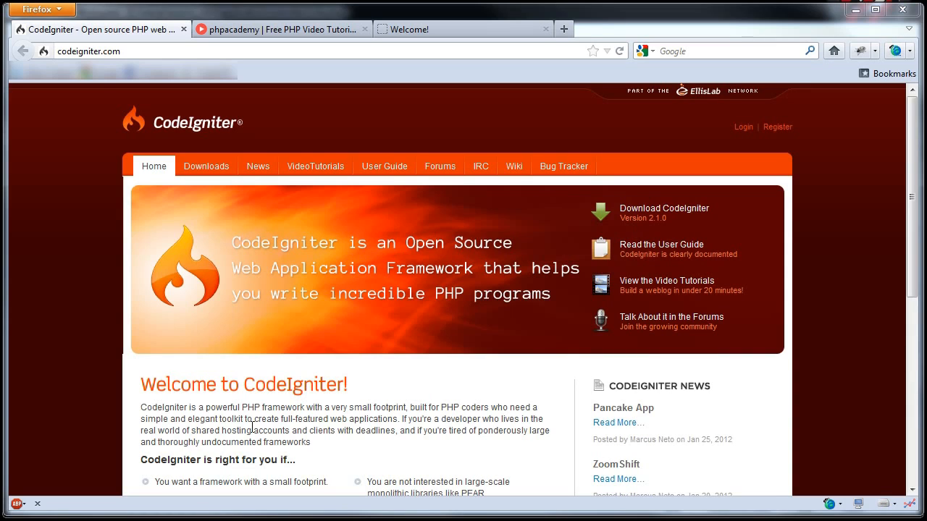
mouse_move(107, 335)
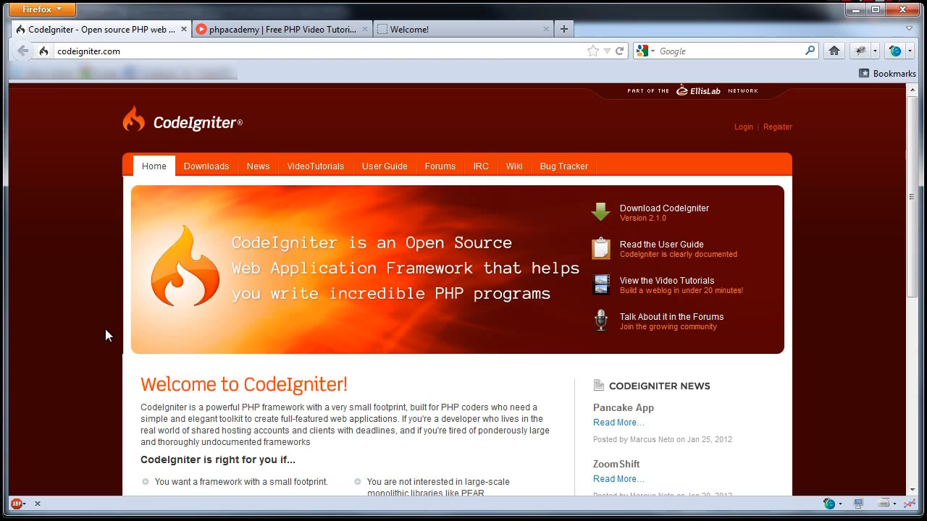
mouse_move(297, 29)
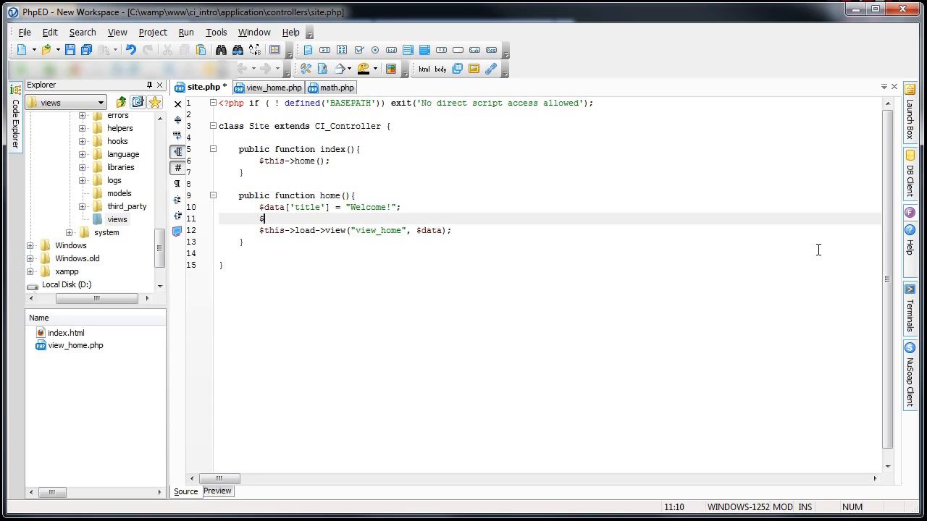
Add $data['var1'] = "2"; and $data['var2'] = "5"; in home(), glancing at view_home.php
type("data")
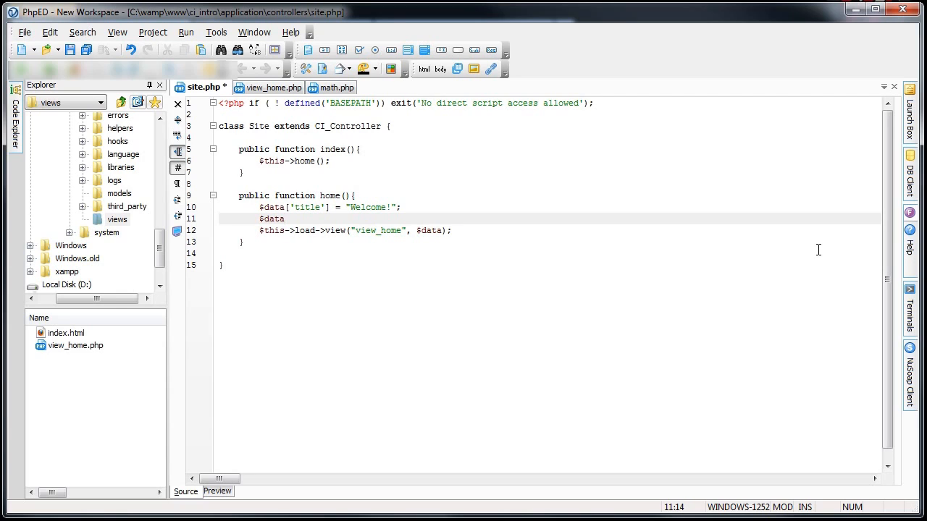
type("[\"\"]")
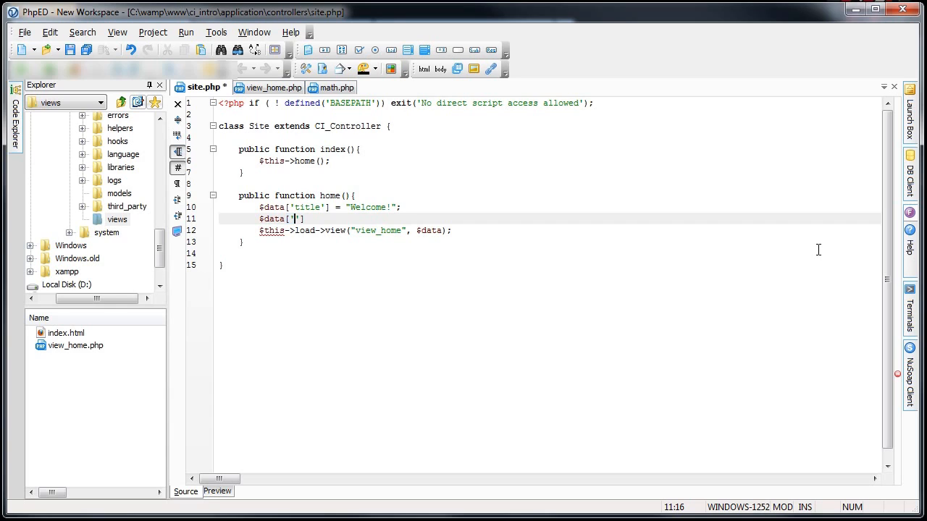
type("var1")
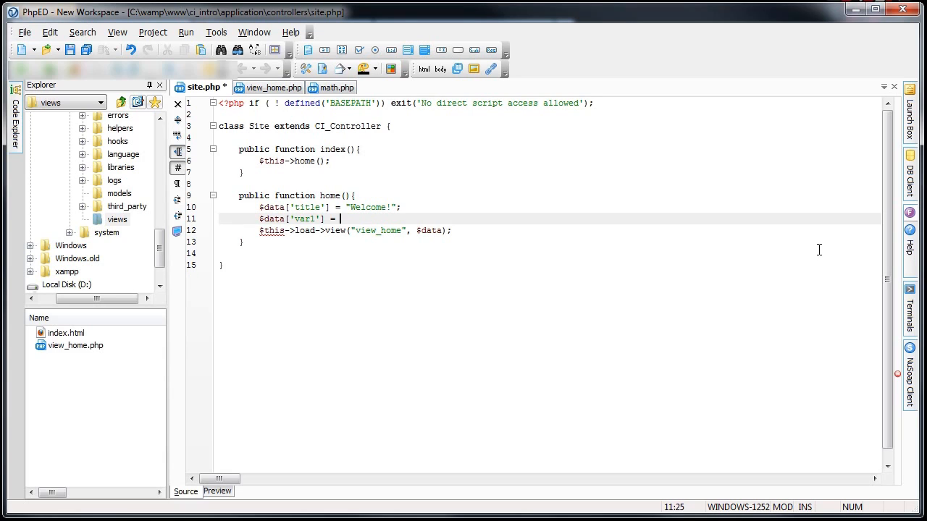
type("\"2\";")
type("$data['var2'] = \"8\";")
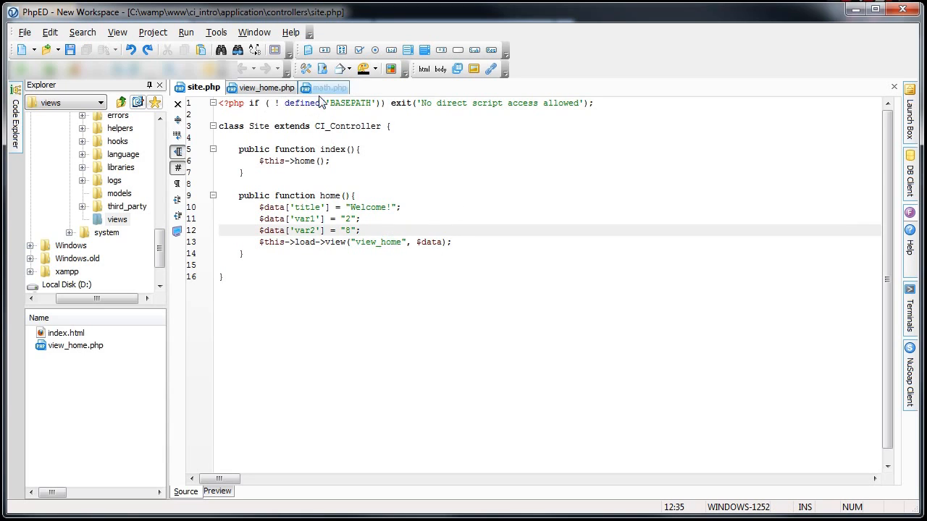
left_click(267, 87)
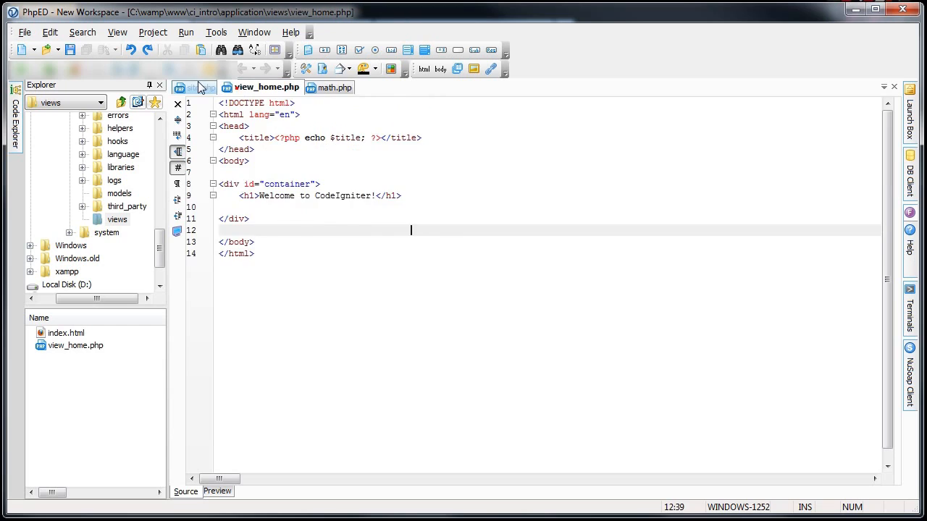
left_click(203, 87)
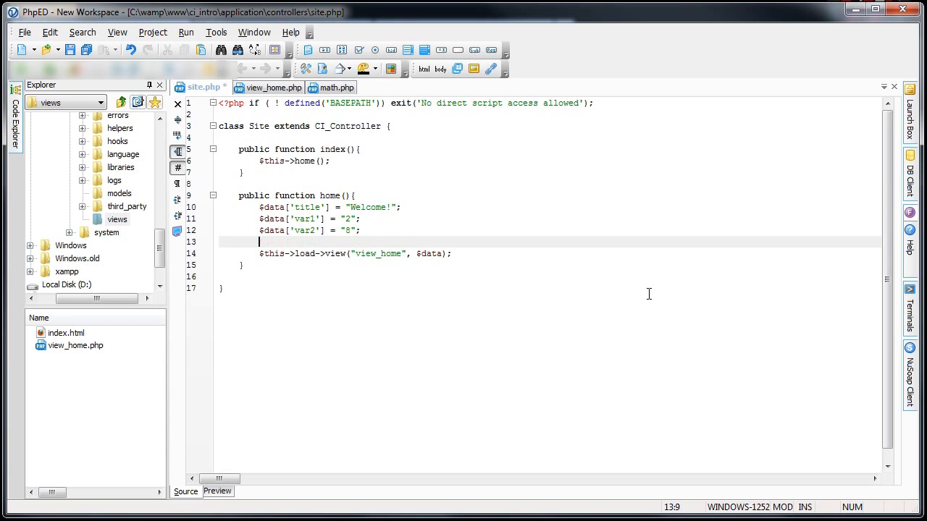
Add $this->load->model("math"); in home() and erase the stray half-typed $this line
type("$this->")
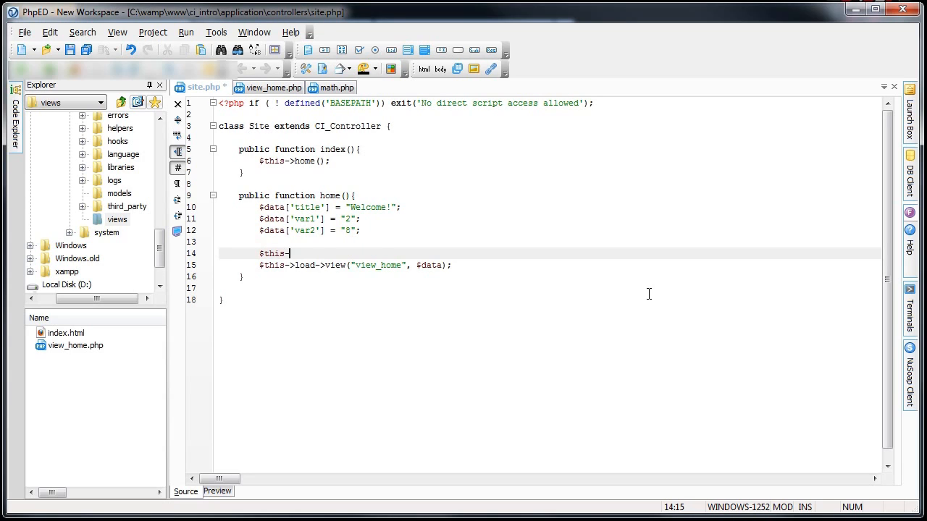
type("load-")
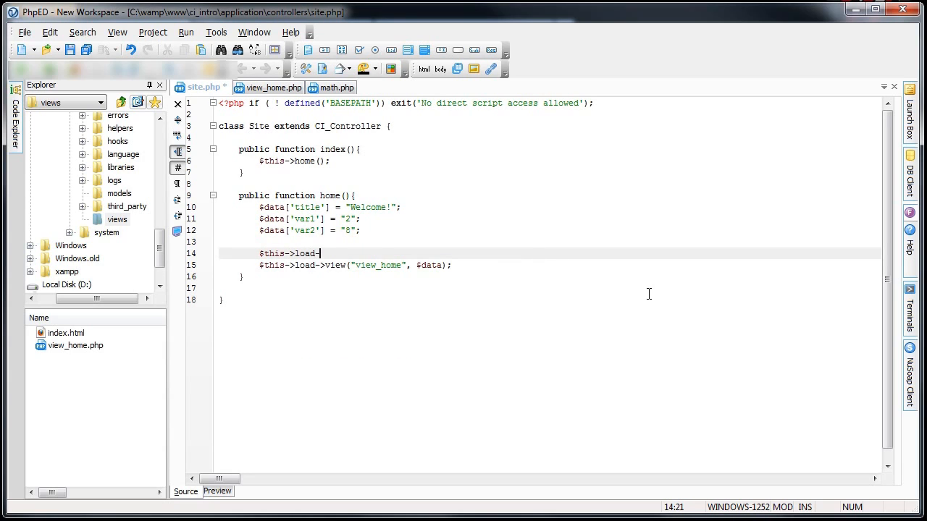
type(">model")
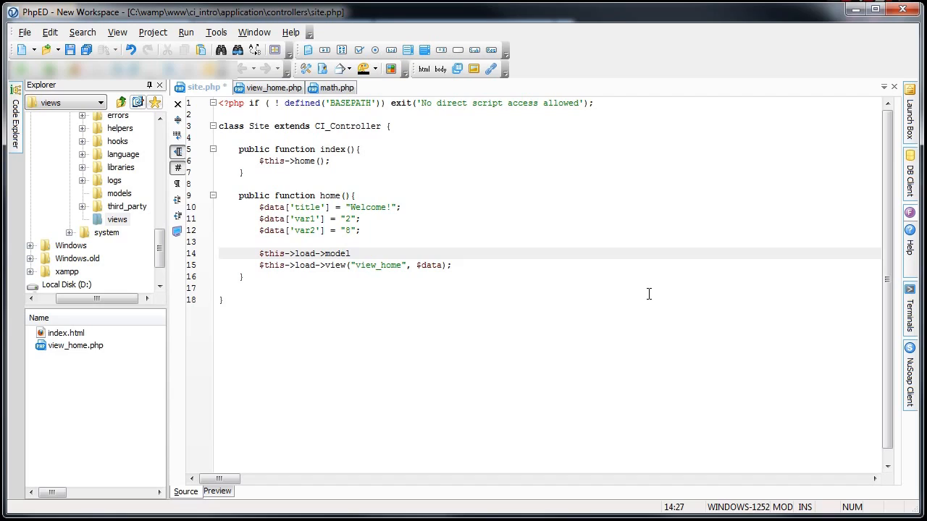
type("(\"ma\"")
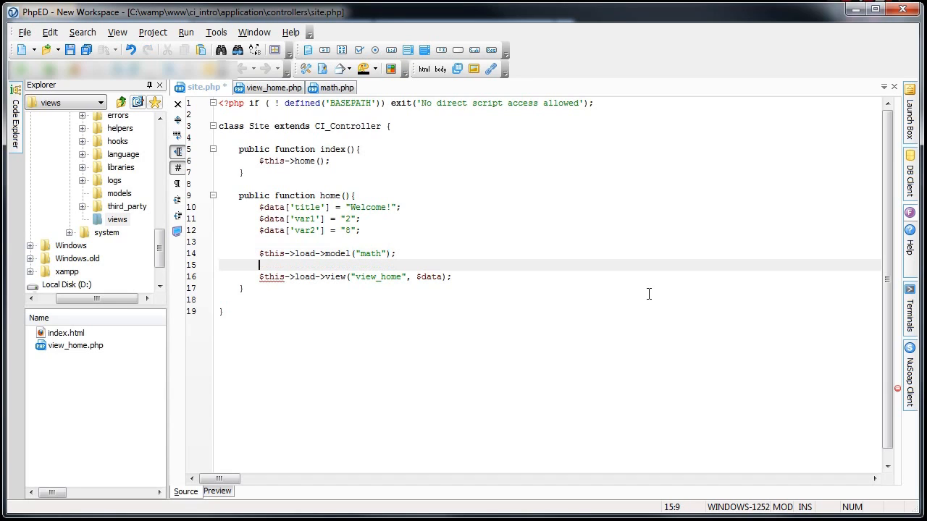
type("$this")
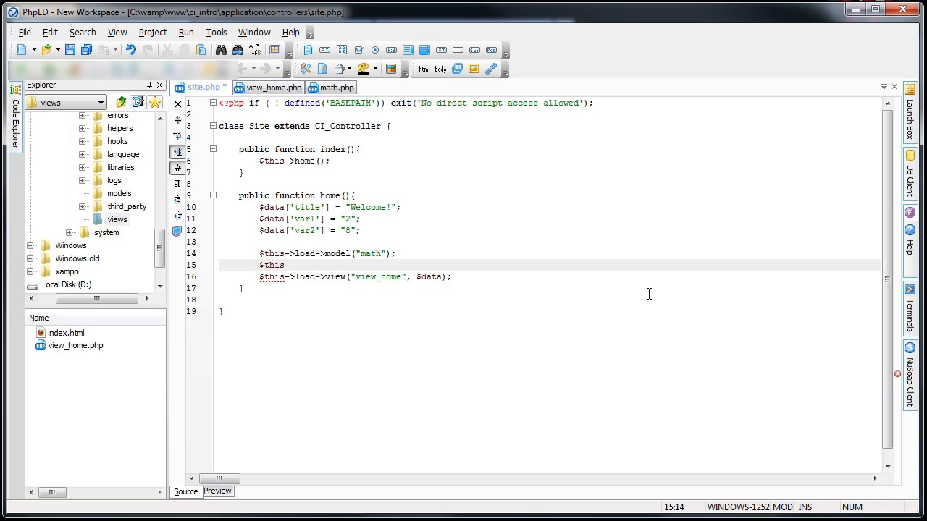
key("BackSpace")
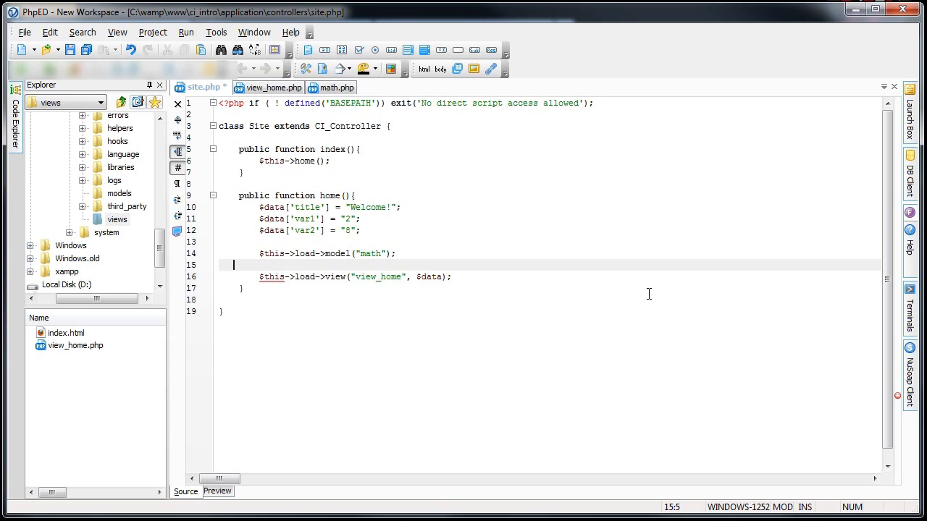
key("Backspace")
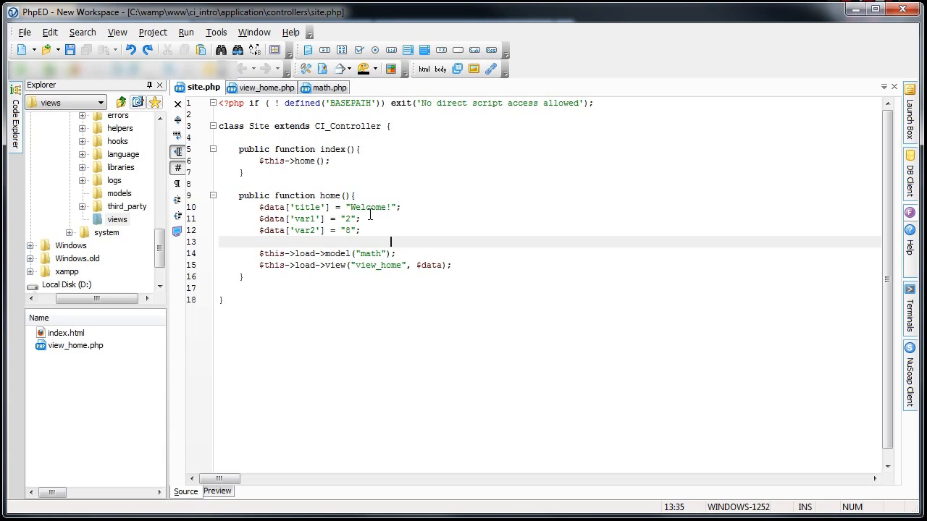
Select the view_home name in the view call, then bring up math.php with its add method
double_click(380, 266)
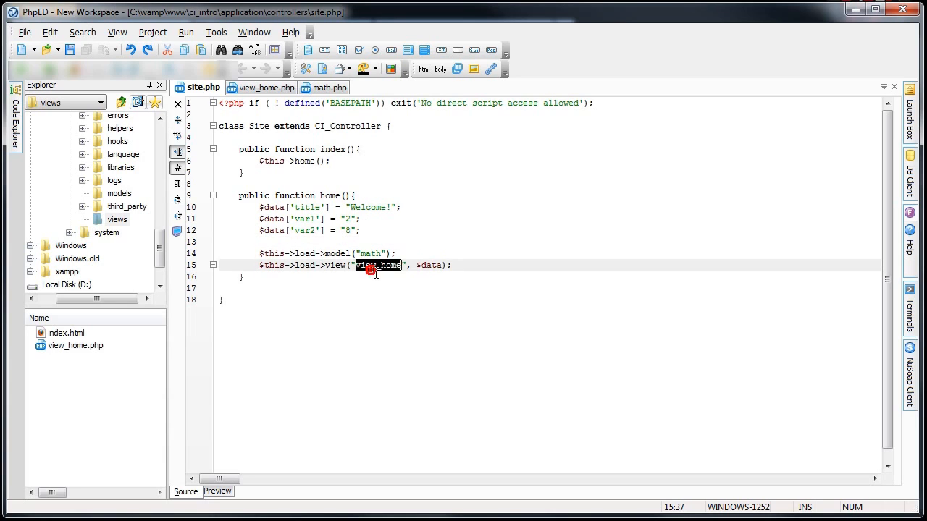
left_click(327, 87)
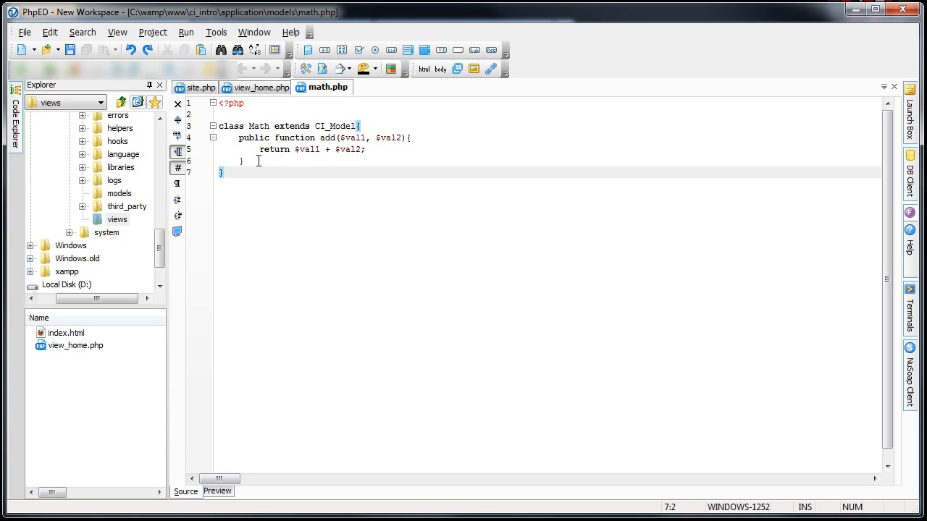
Start public function sub($val1, $val2) below add(), correcting the mistyped extends
key("Enter")
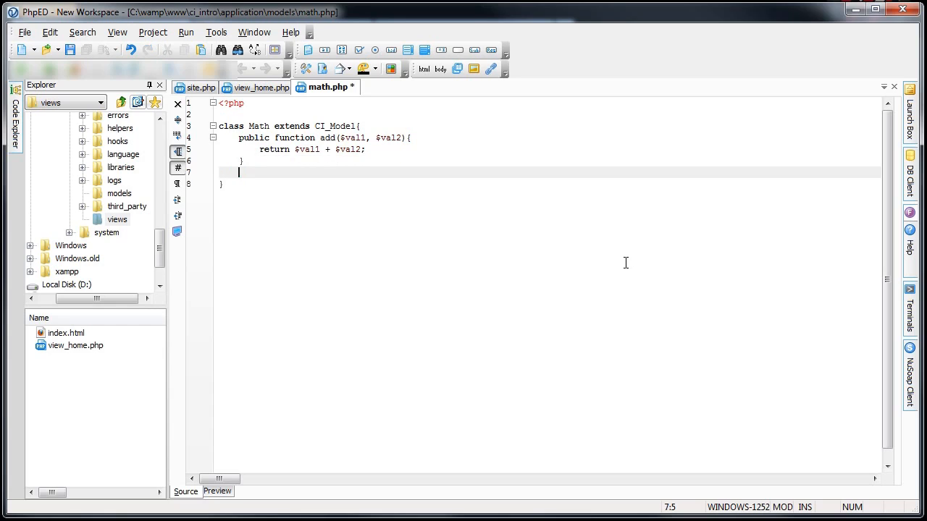
type("public ext")
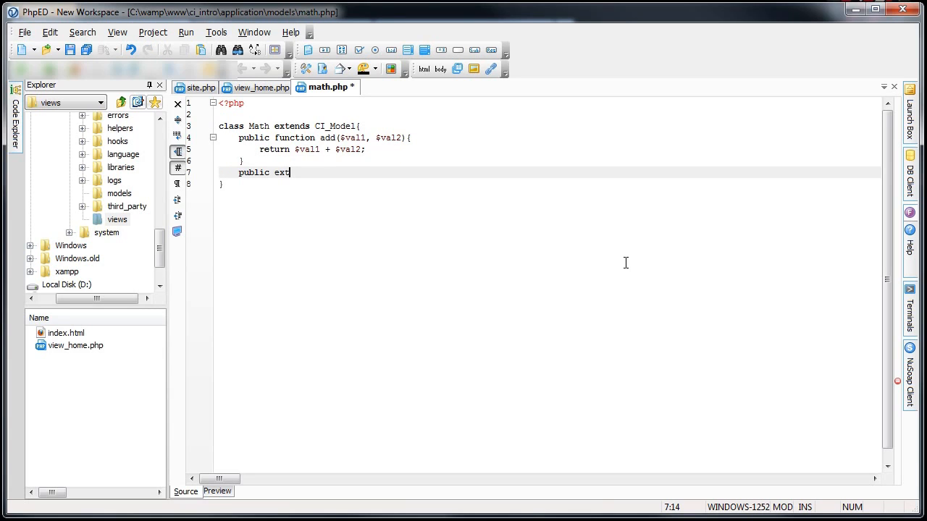
type("ends")
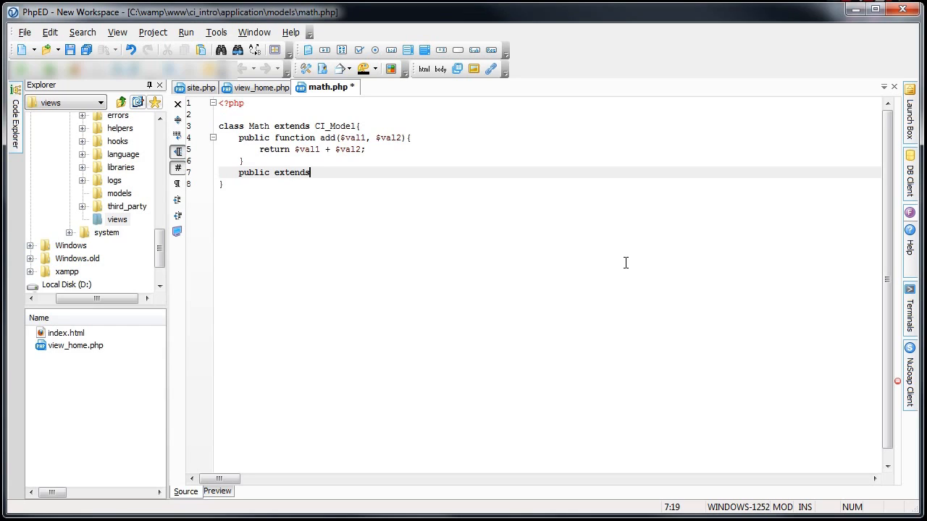
key("BackSpace")
type("function sub")
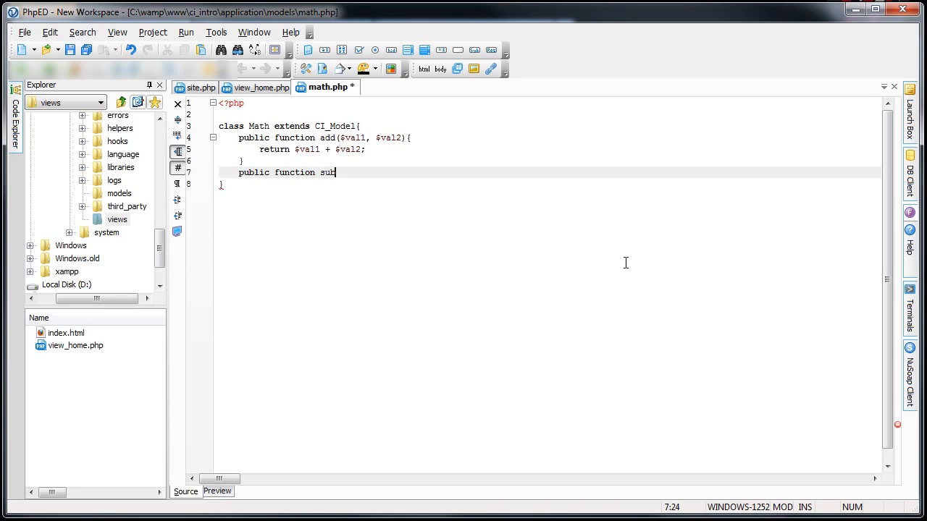
type("(")
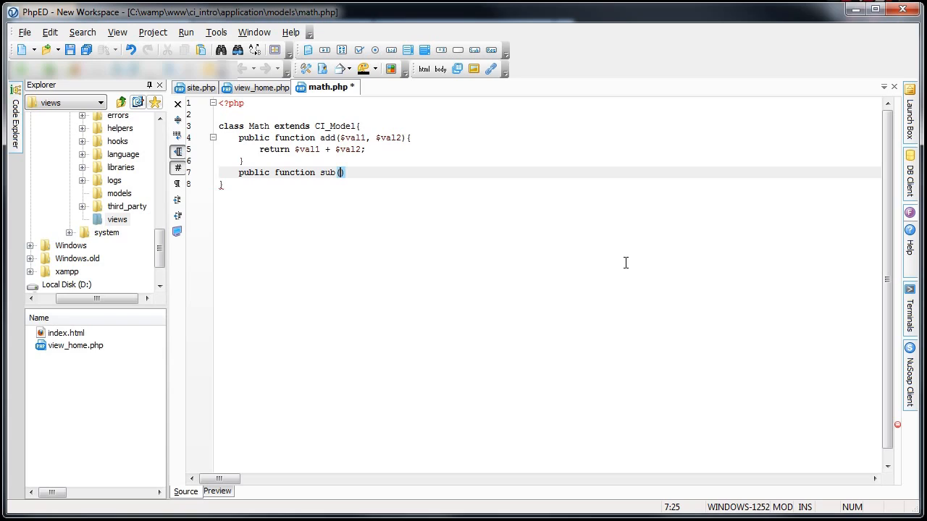
type("$val1,")
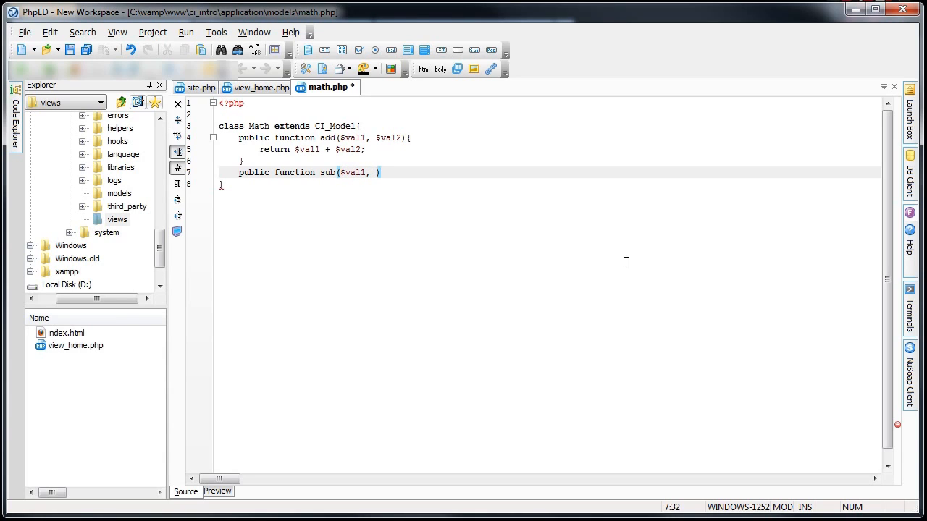
type("$val1")
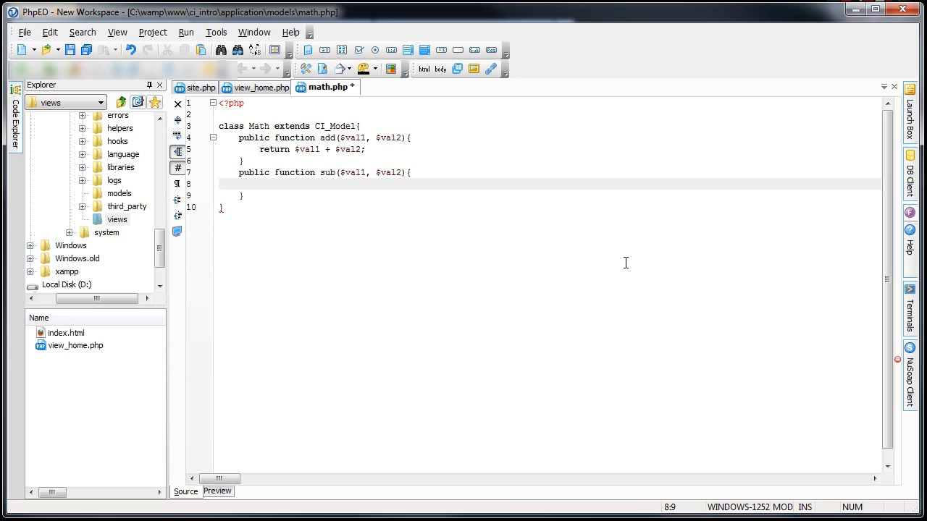
Give sub a body of return $val1 - $val2;
type("re")
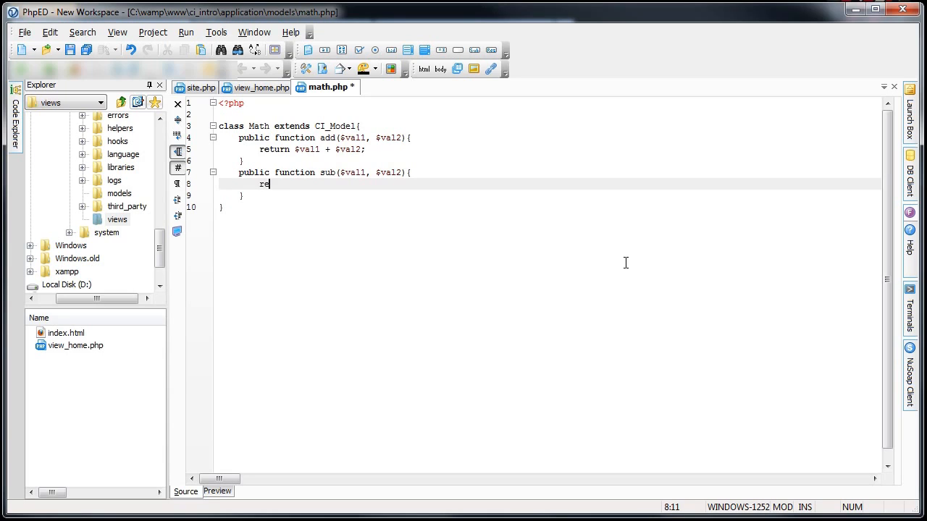
type("turn")
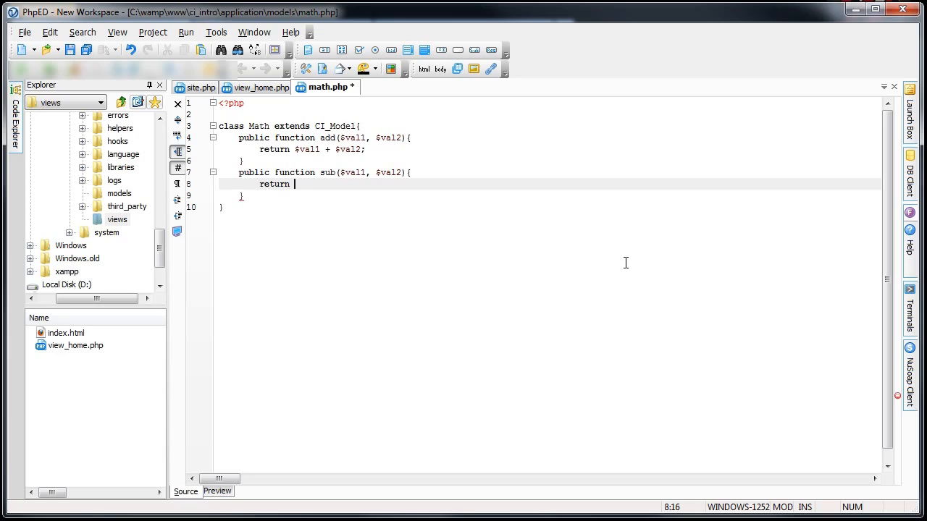
type("$val1")
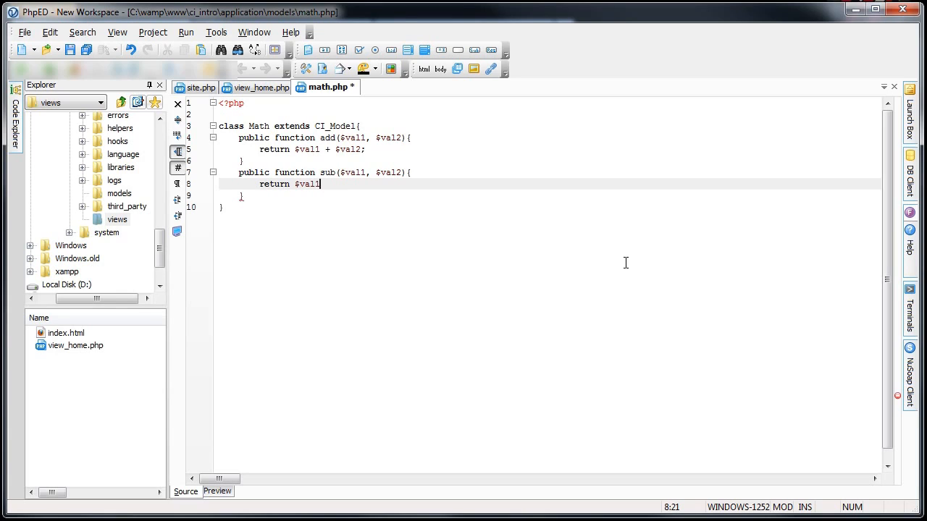
type("-")
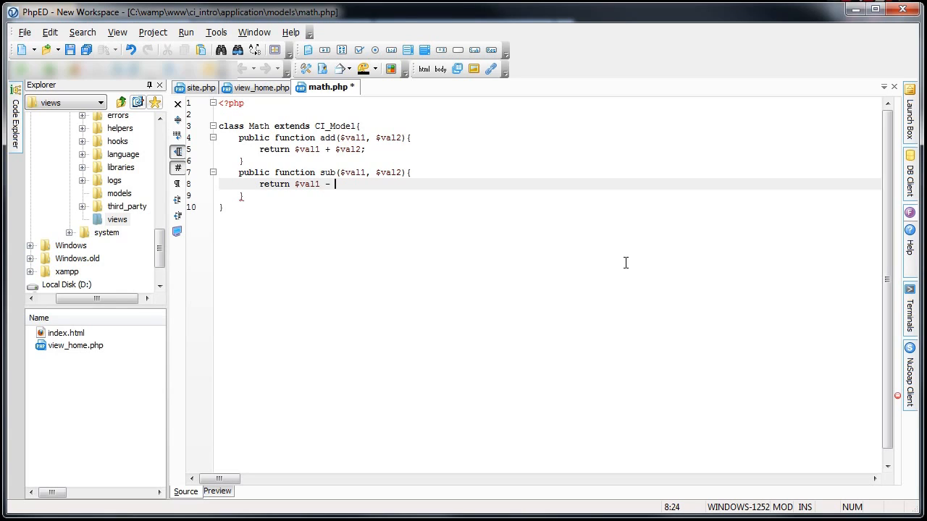
type("$val2;")
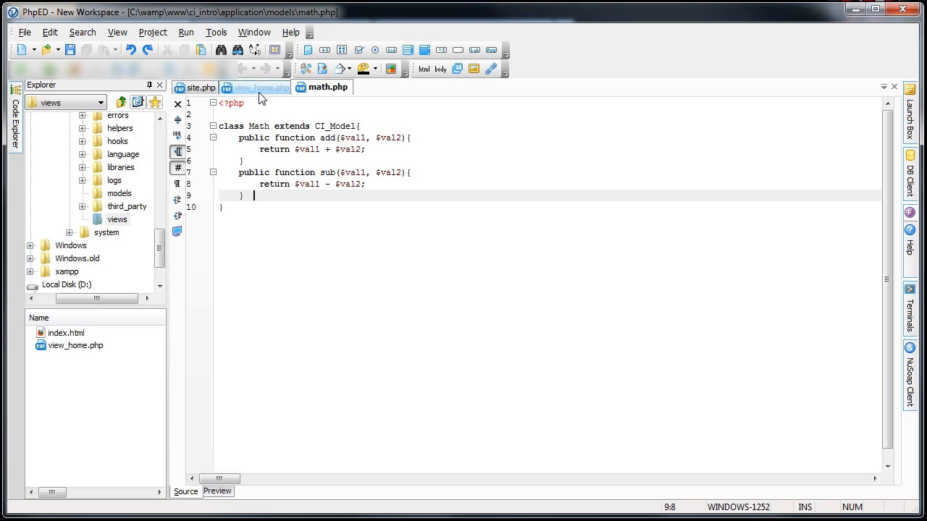
Inspect the view_home.php template and return to the site.php controller
left_click(262, 87)
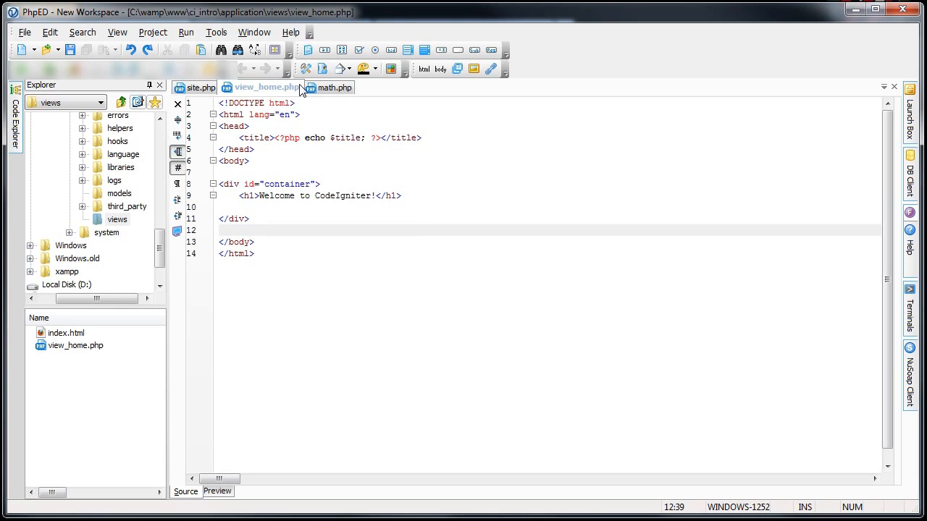
left_click(200, 87)
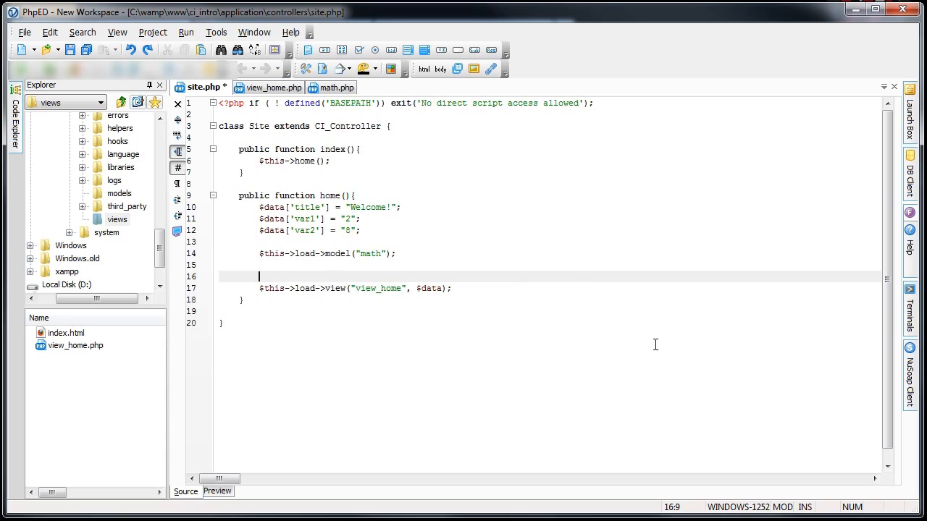
Write $this->math->add($data['var1'], $data['var2']); in home()
type("$this")
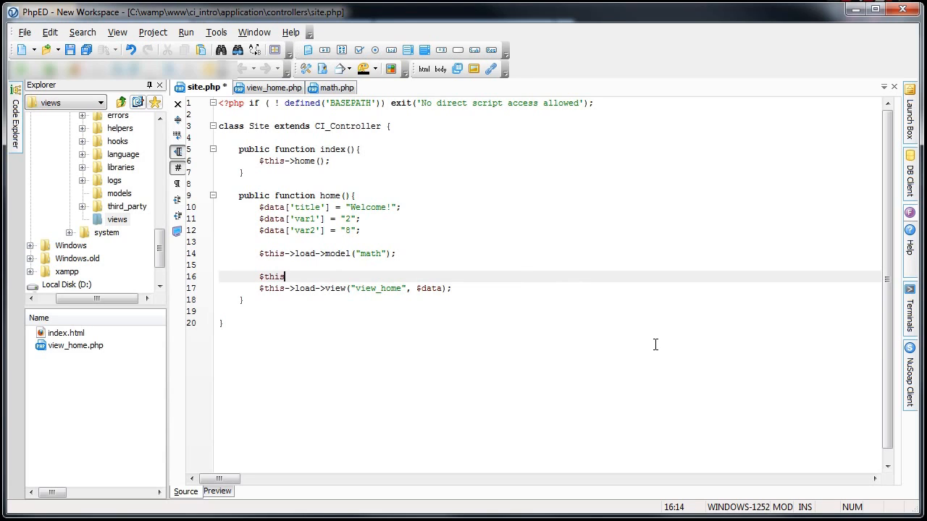
type("->")
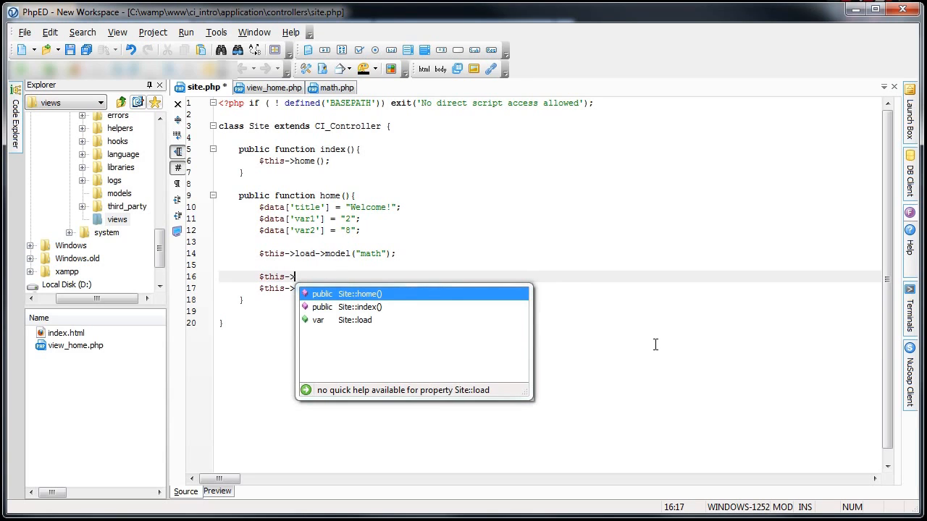
type("math->")
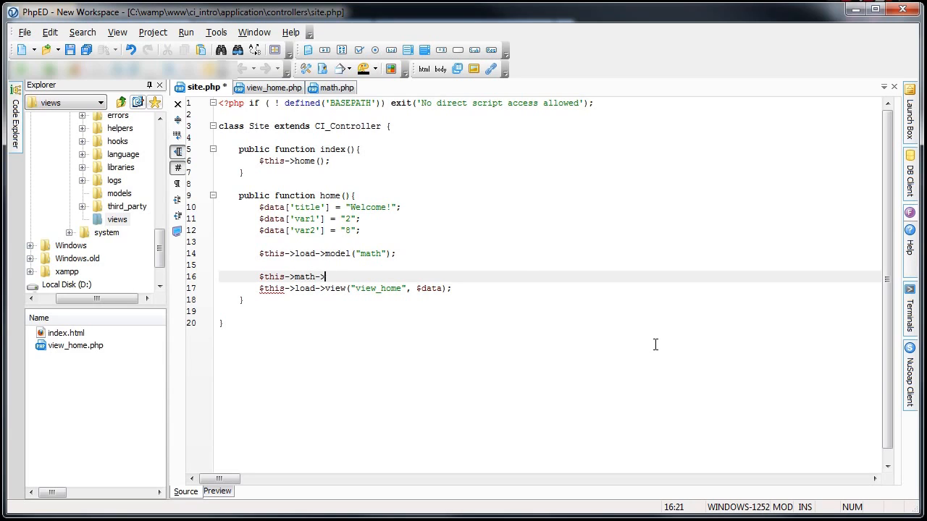
type("add();")
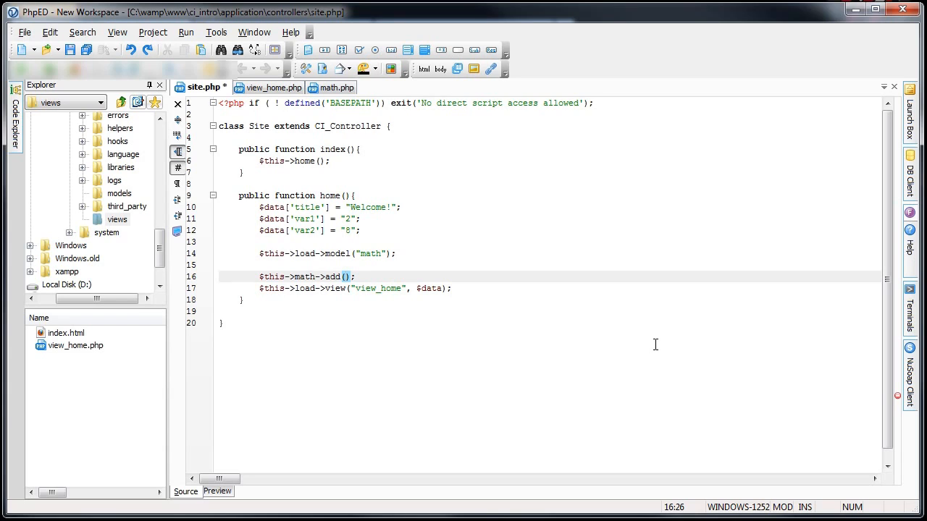
type("$")
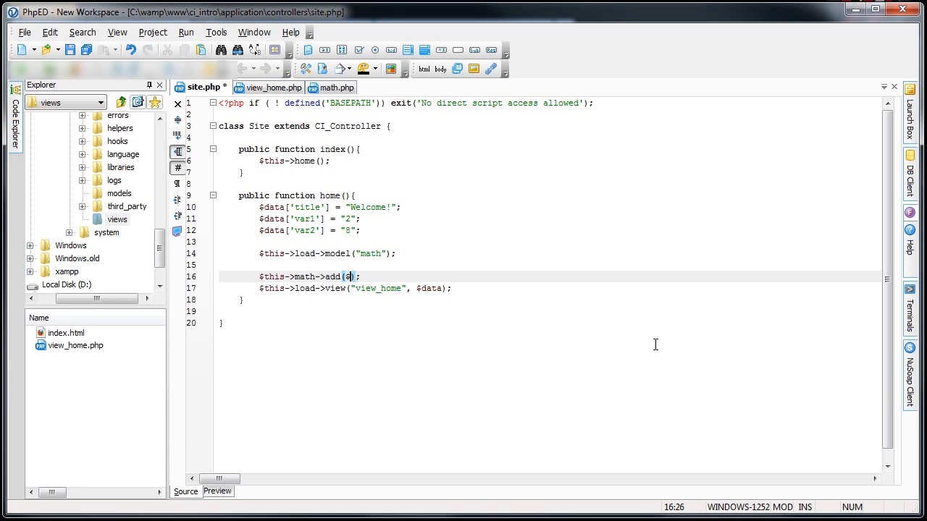
type("data")
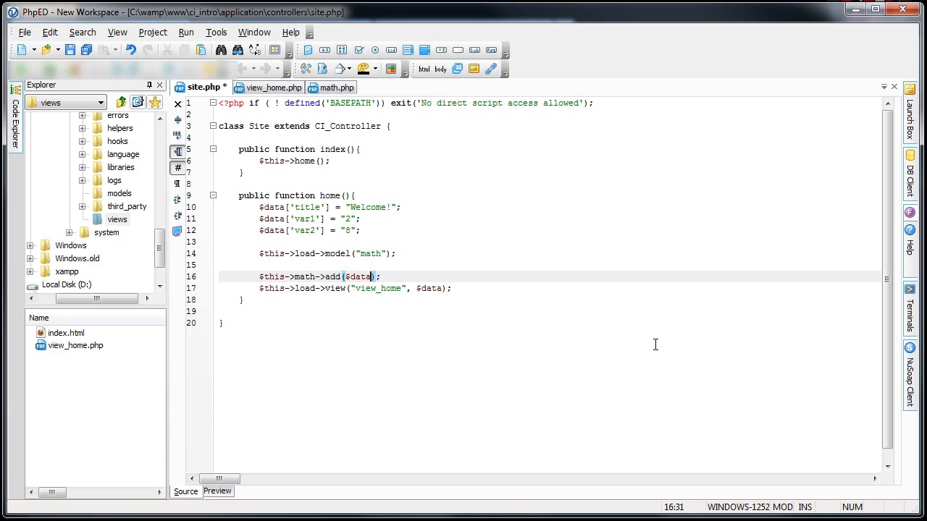
type("[]")
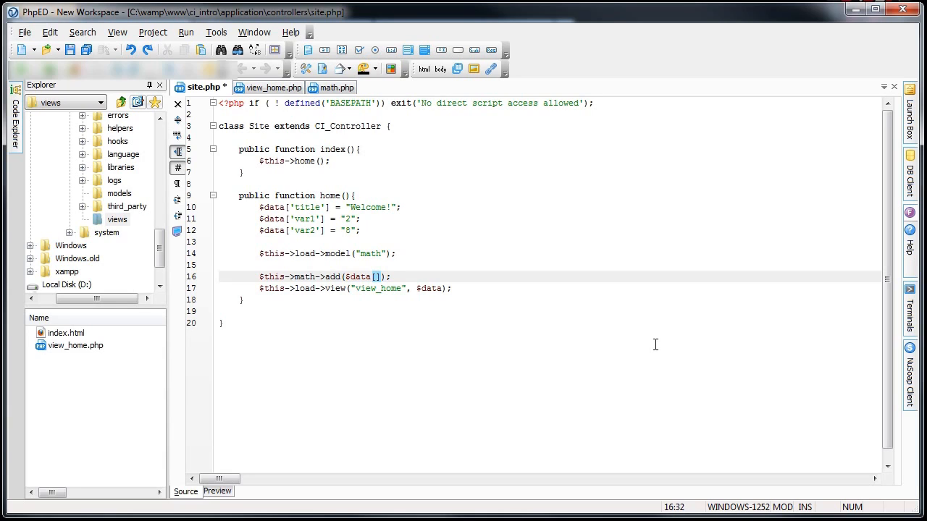
type("'var1'")
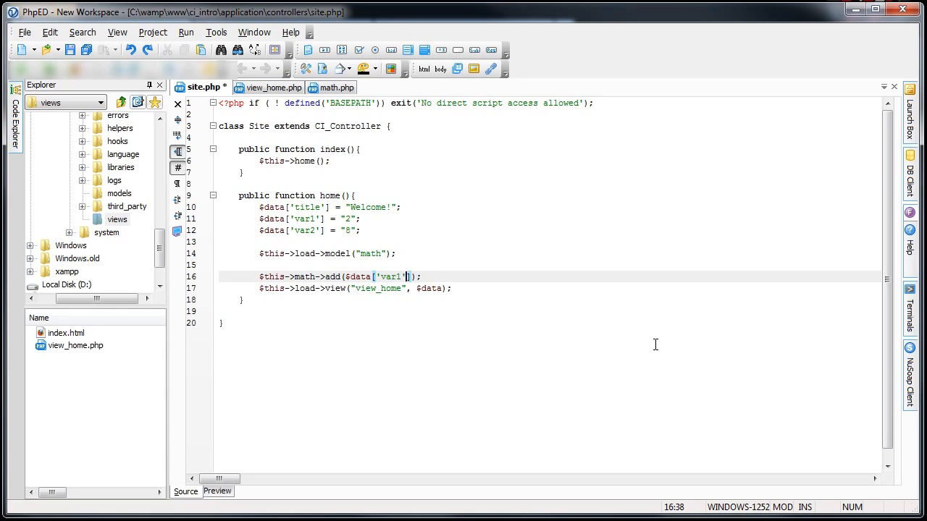
type(". $da")
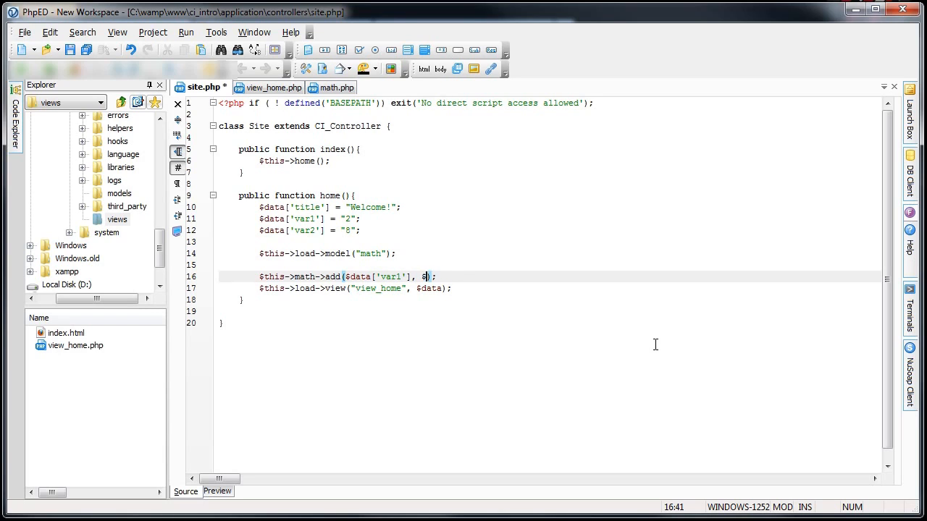
type("data[]")
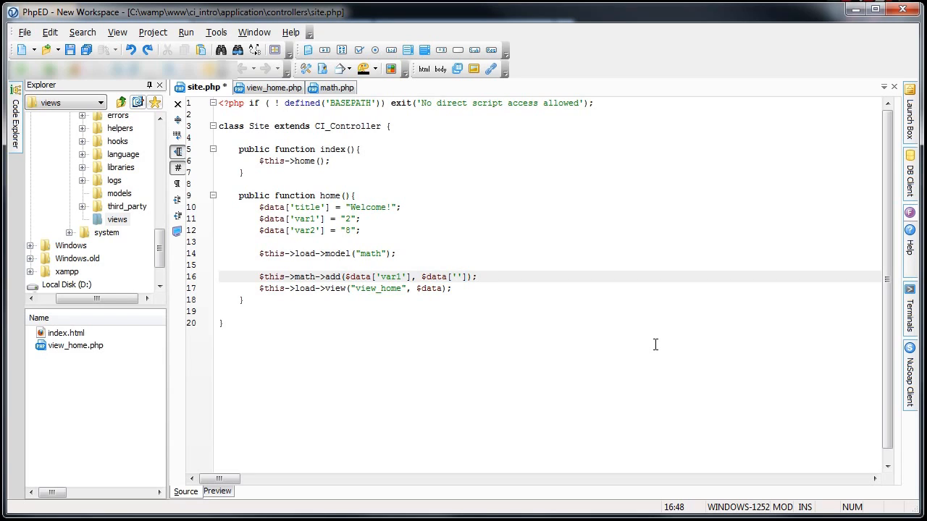
type("var2")
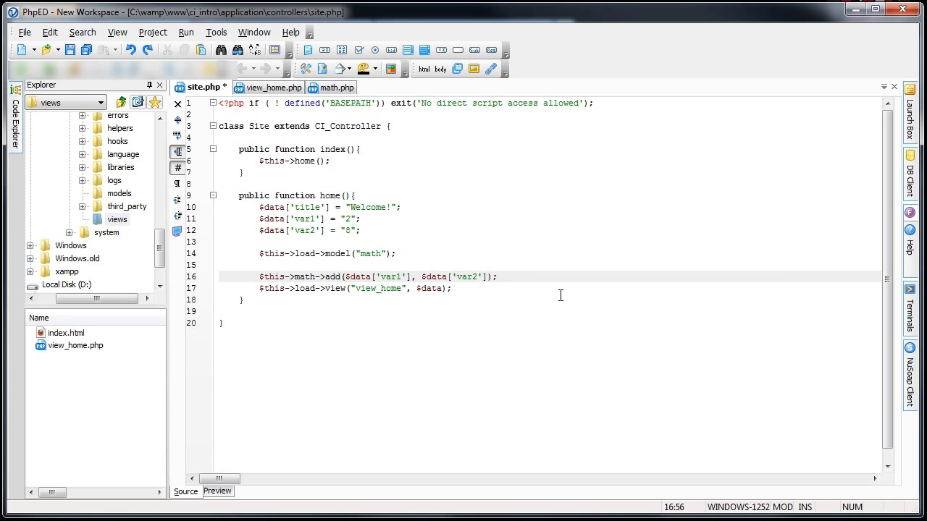
mouse_move(347, 281)
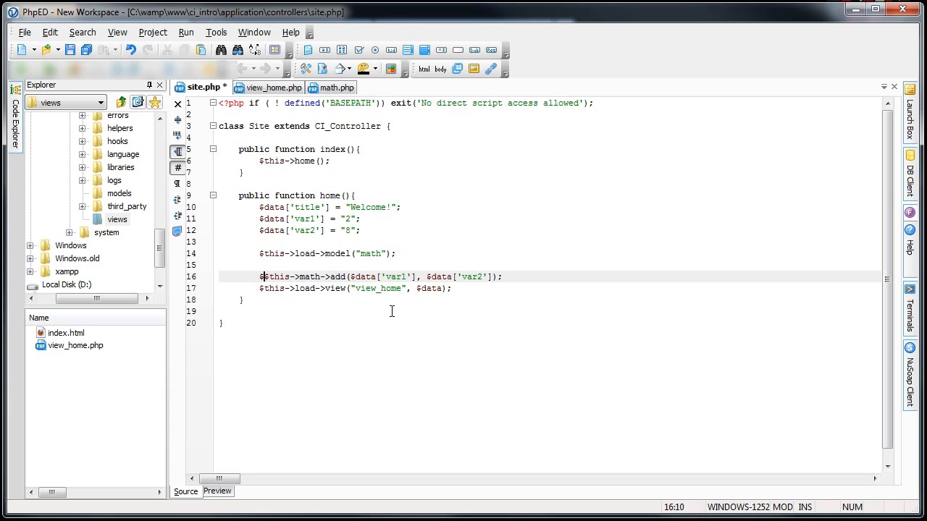
Store it as $data['addTotal'], duplicate the line as subTotal calling sub, then view math.php
type("$data[] =")
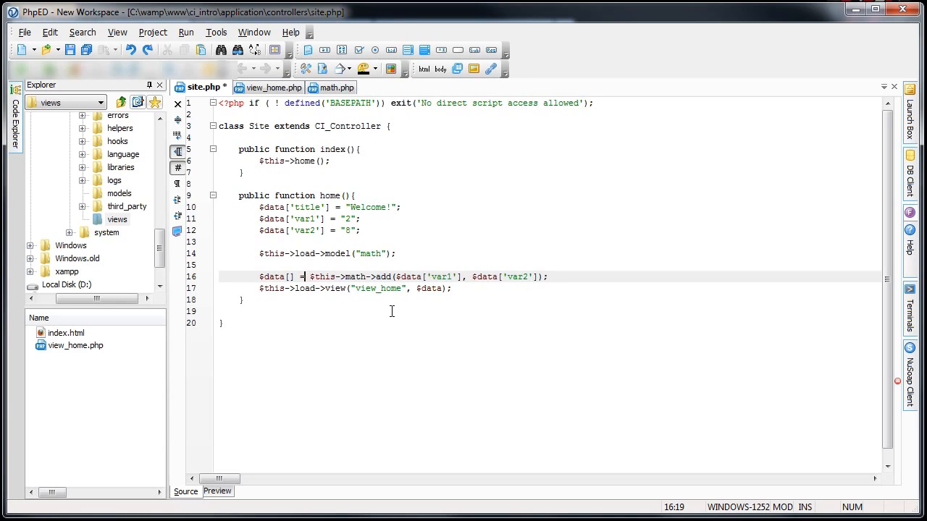
type("''")
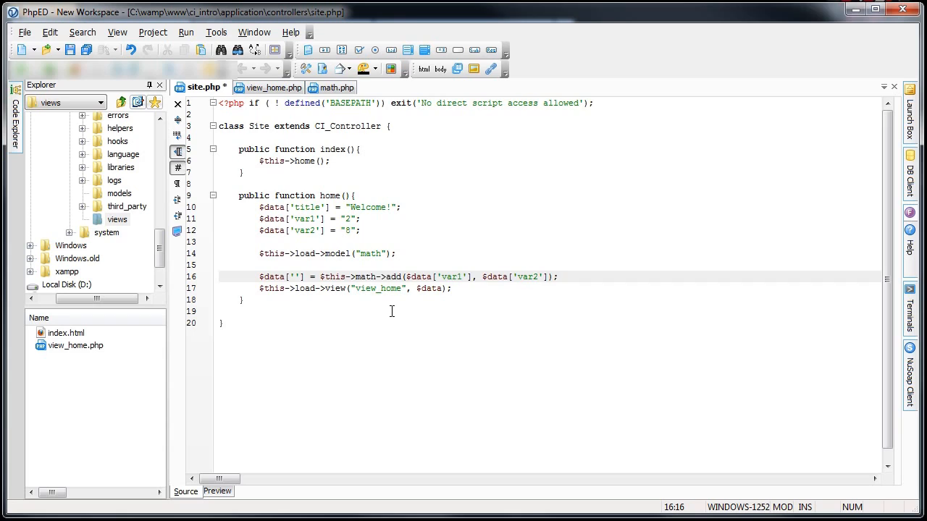
type("addTotal")
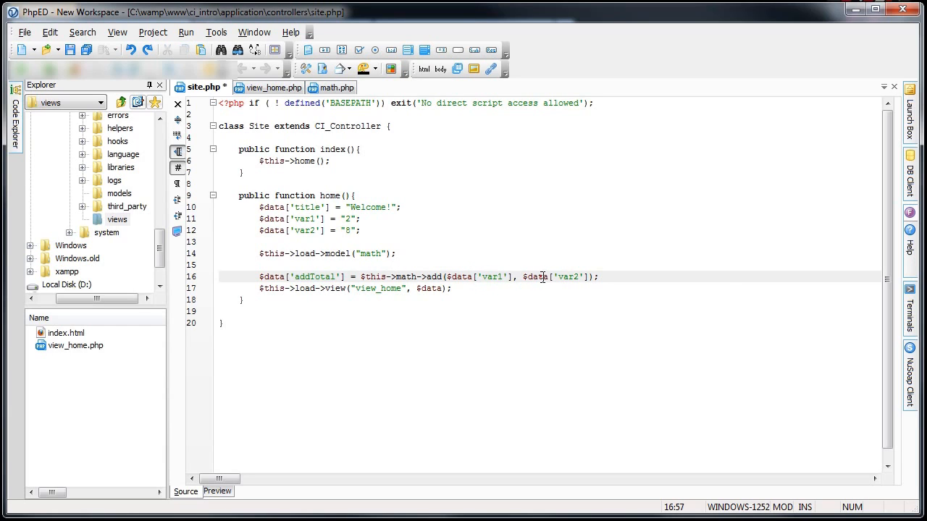
mouse_move(681, 286)
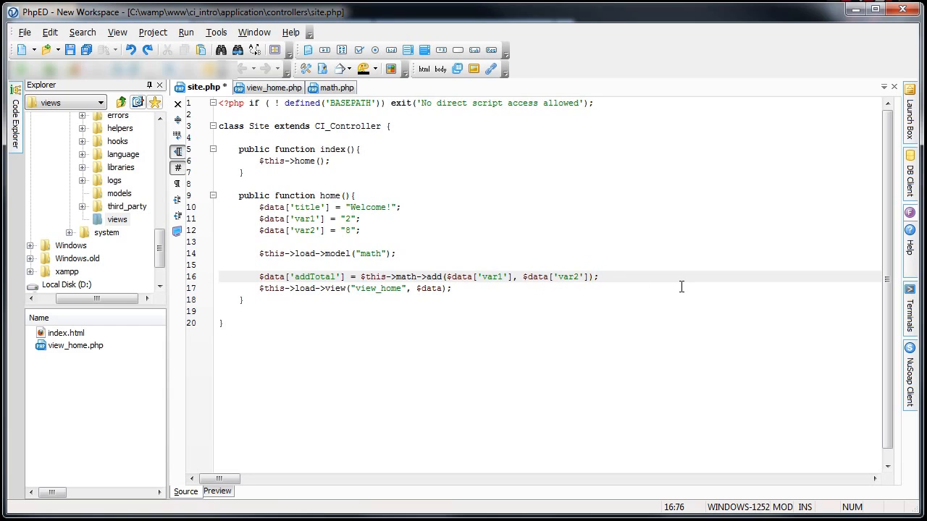
double_click(571, 277)
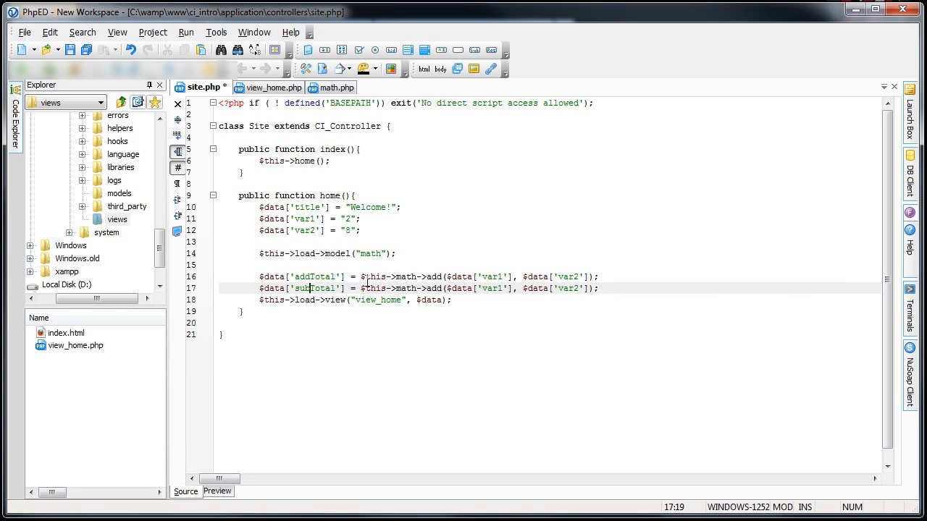
double_click(435, 289)
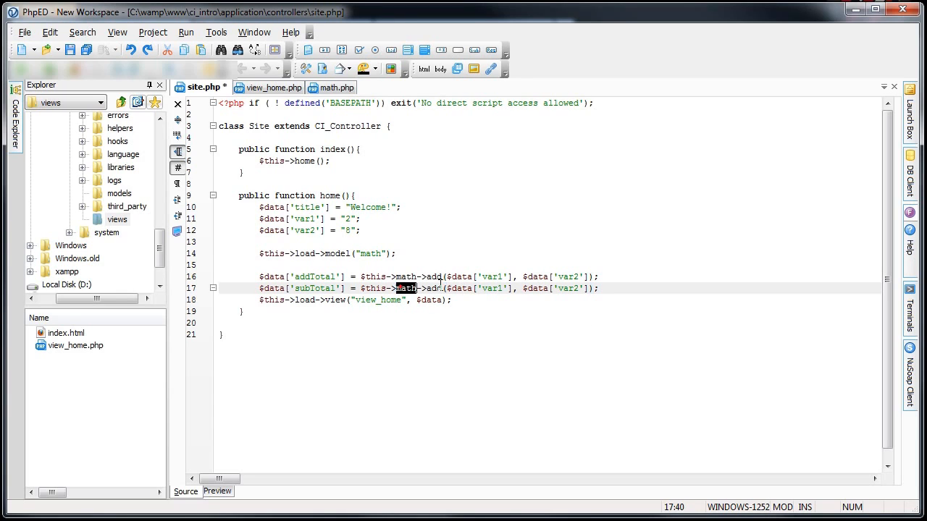
type("sub")
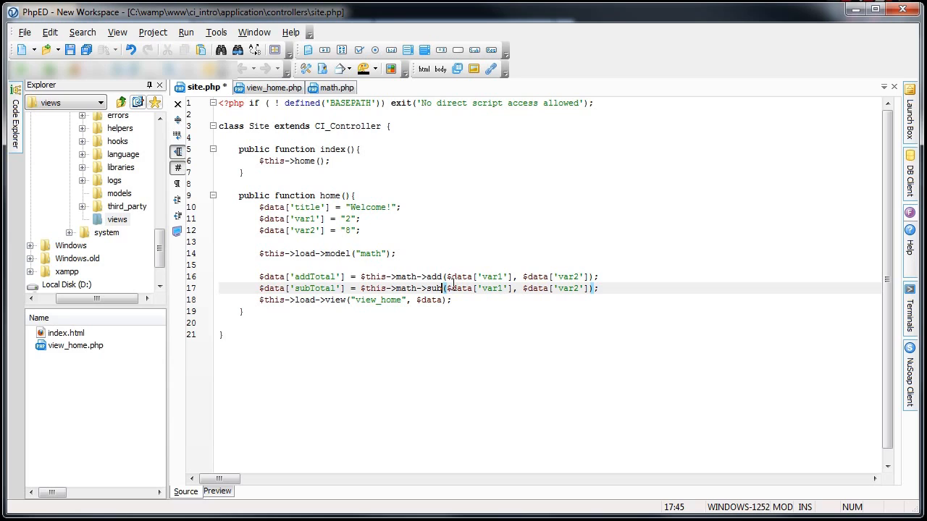
left_click(331, 89)
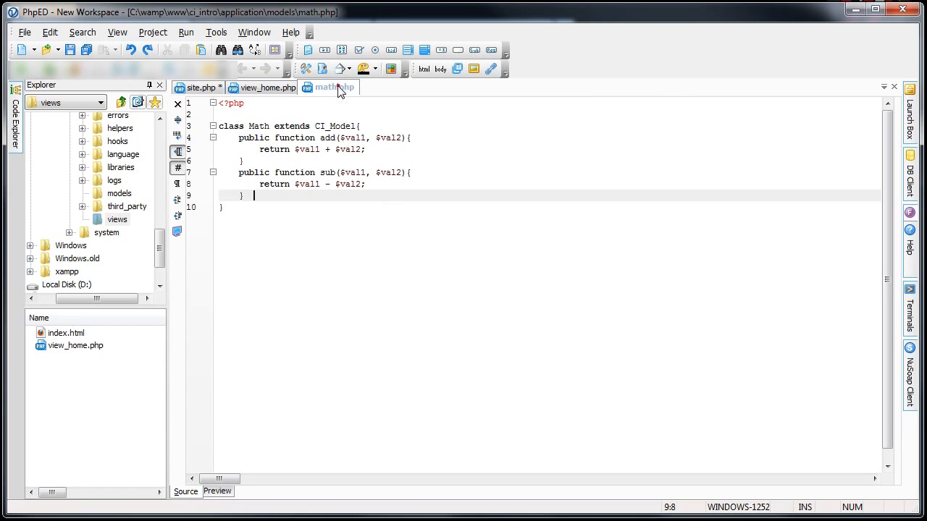
Check the math model's function names, then bring up view_home.php
double_click(327, 173)
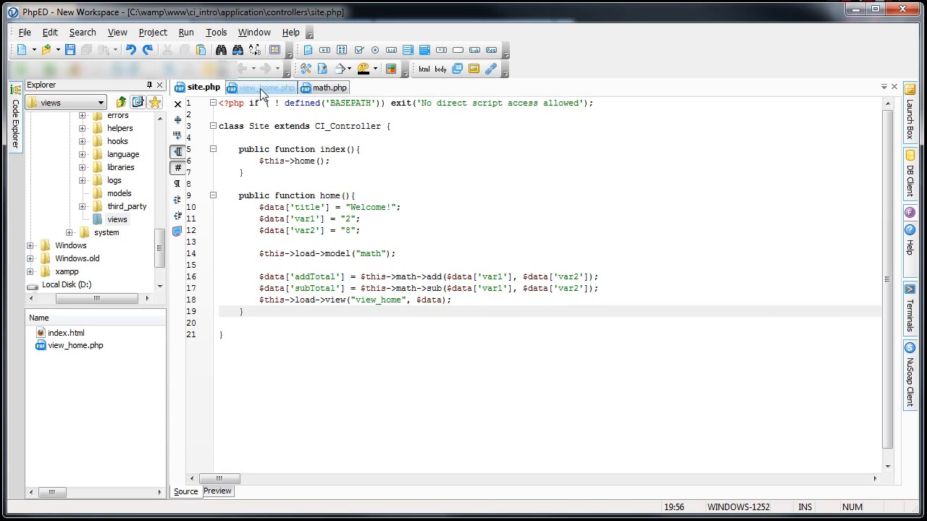
left_click(263, 87)
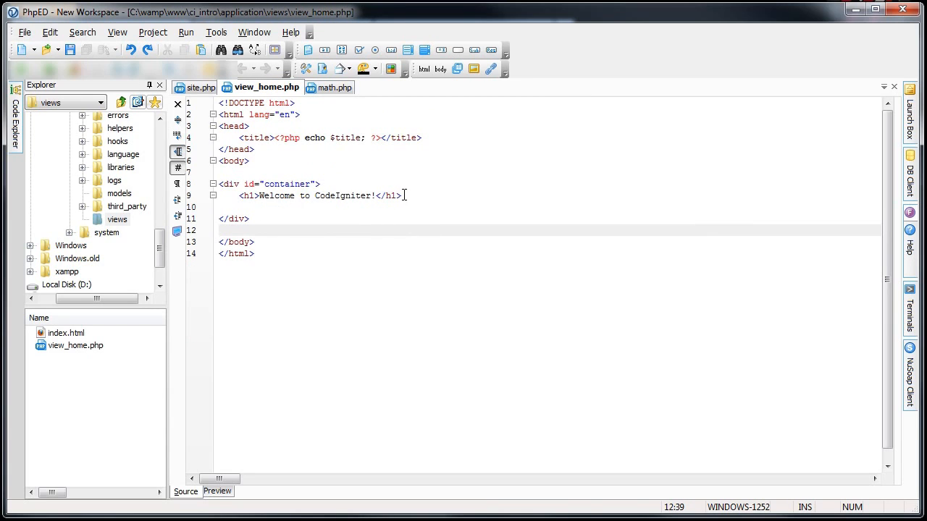
Add an Add h2 and a paragraph with a <?php echo tag inside the container div
key("enter")
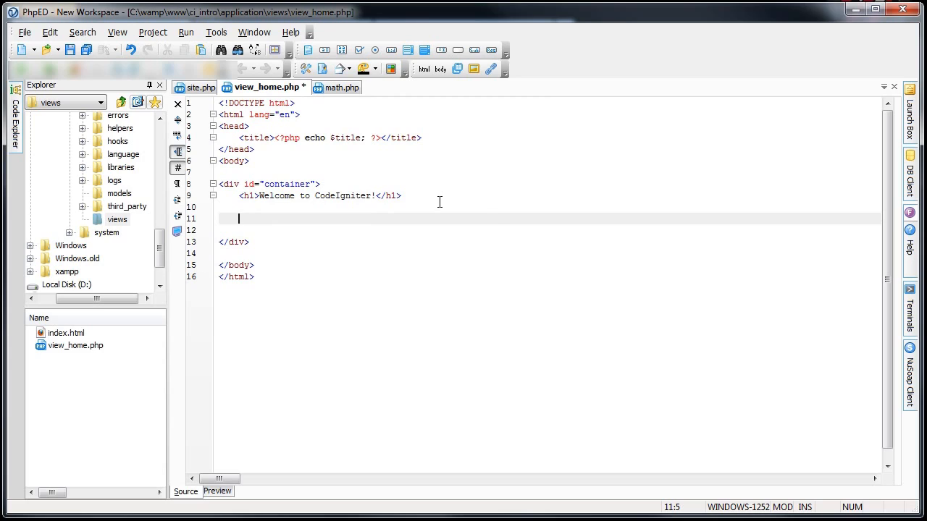
type("<h2>Add</h2>")
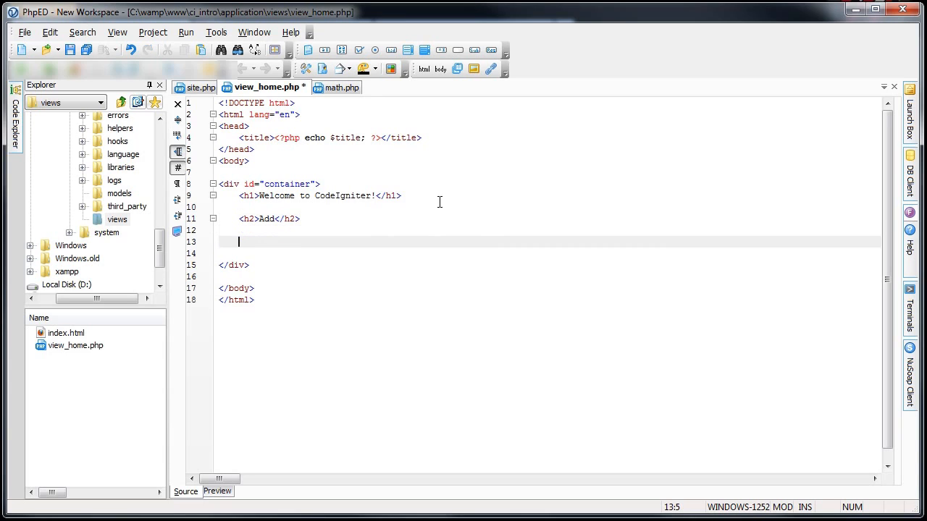
type("<p></p>")
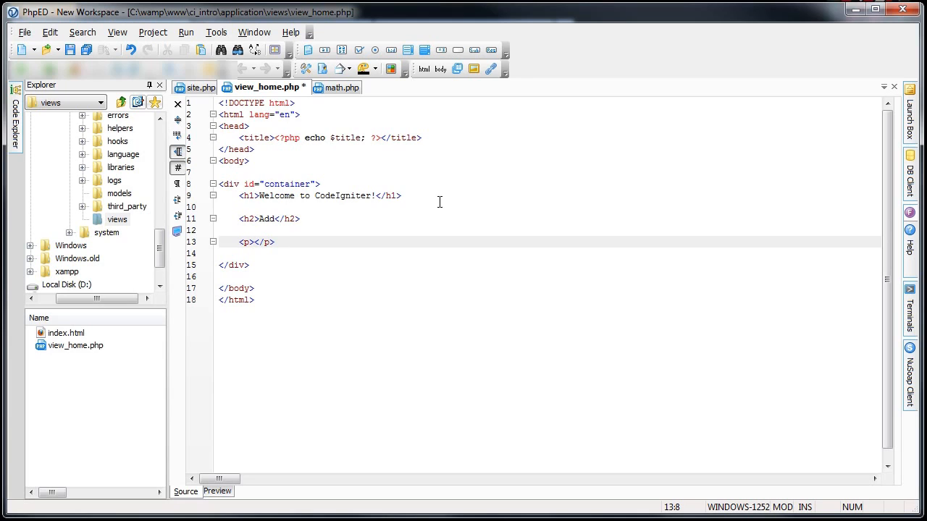
type("$val")
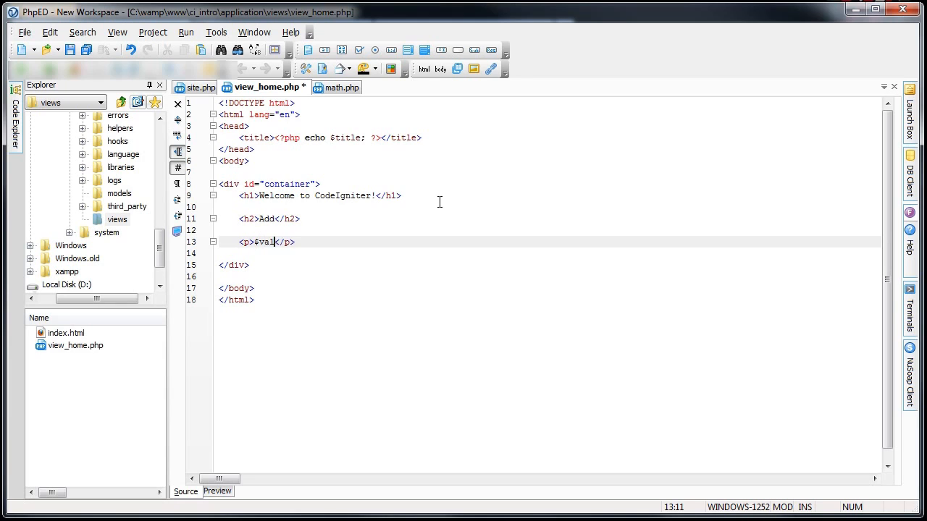
key("BackSpace")
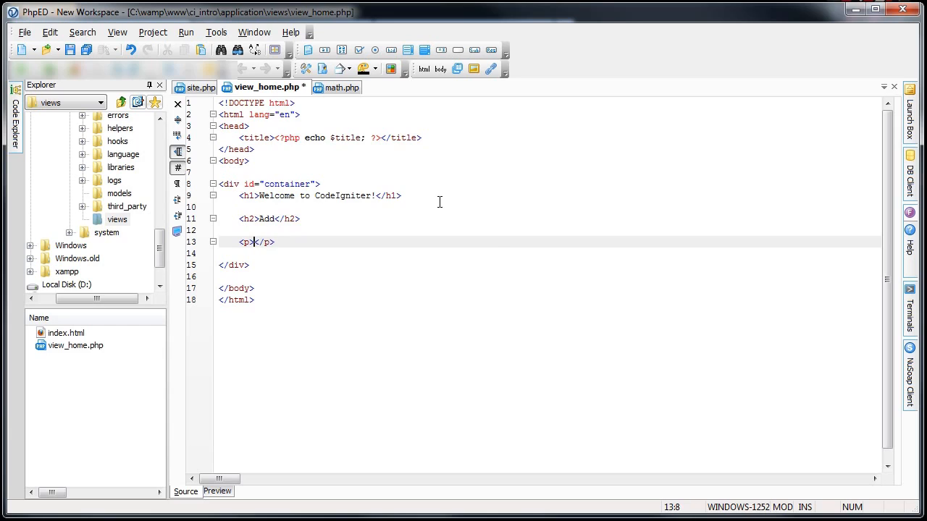
type("<?php ?")
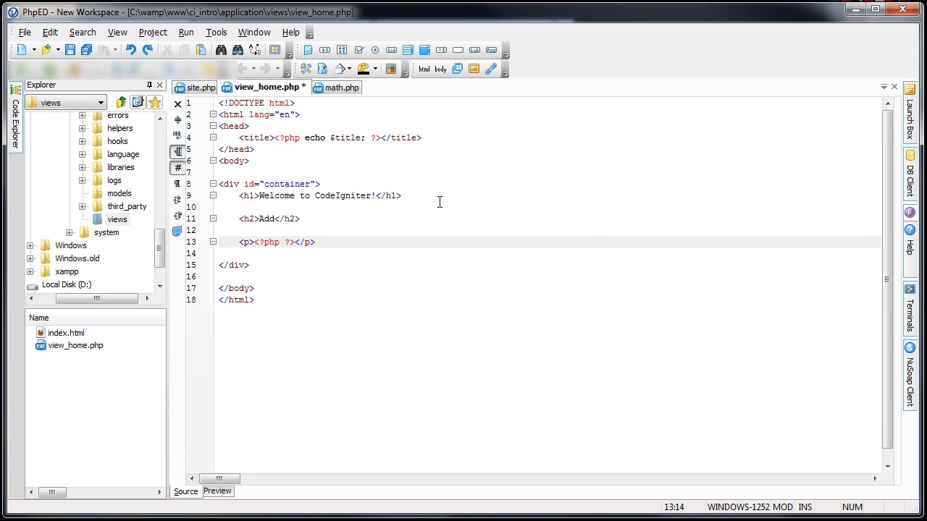
type("echp")
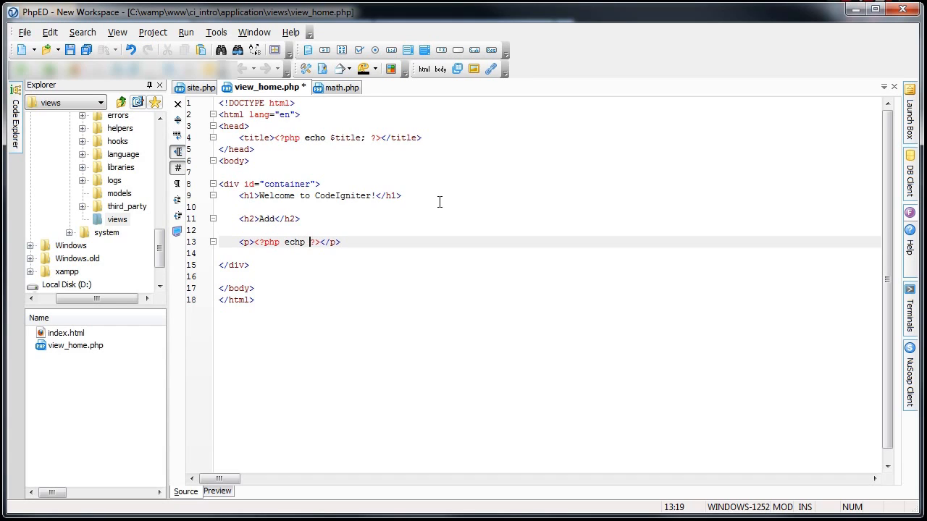
Make the echo print $val1 . " + " . $val2 . " = " . $addTotal
type("\"")
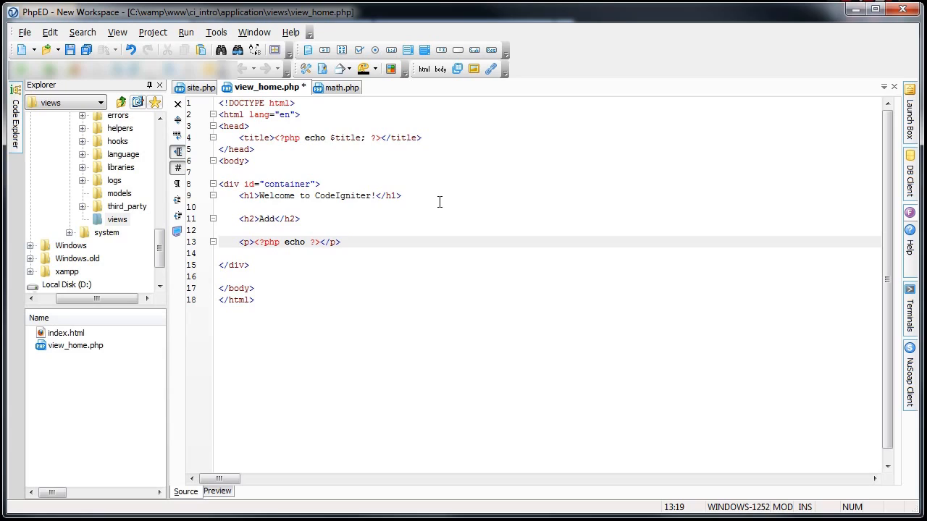
type("$val1. \" + \" .$val")
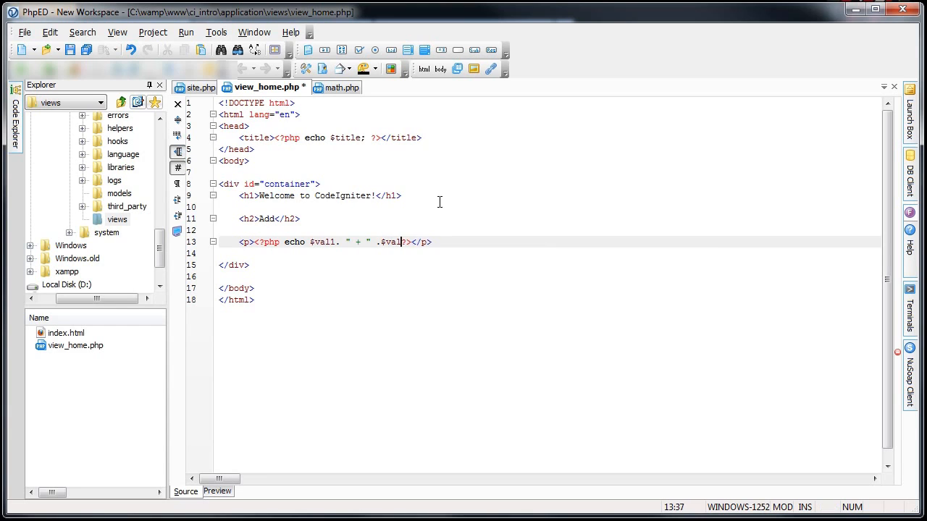
type("2.")
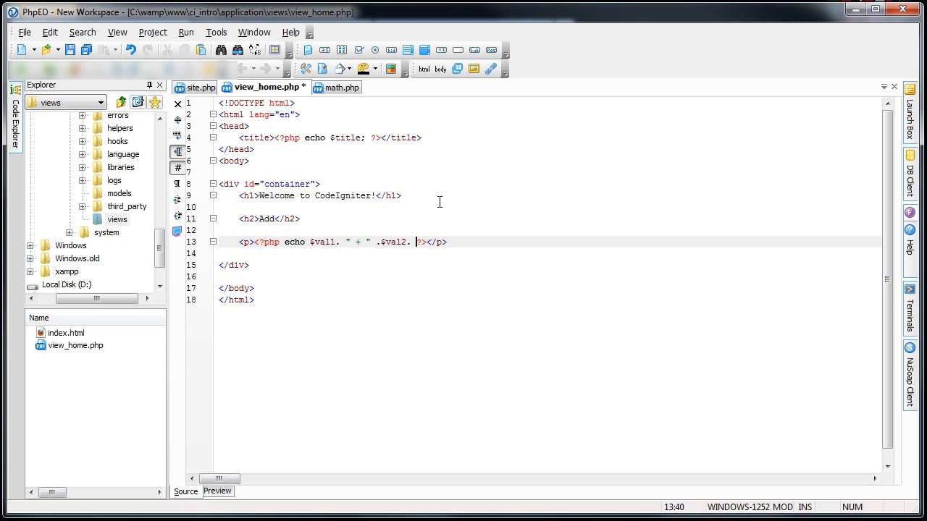
type("\"\"")
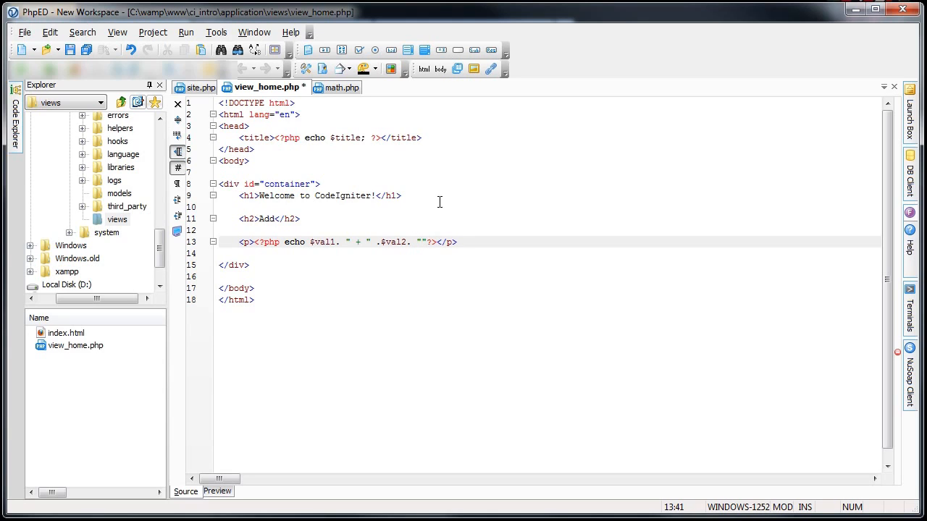
type("=")
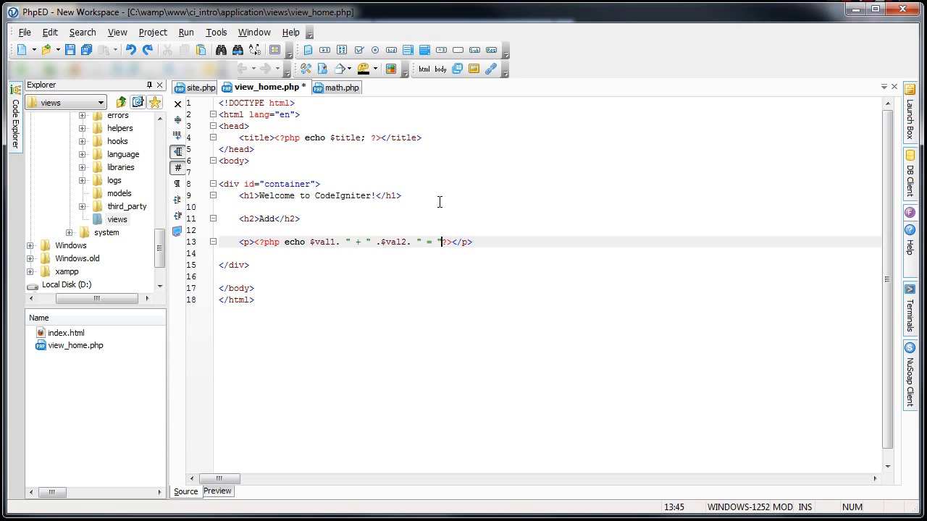
type(".")
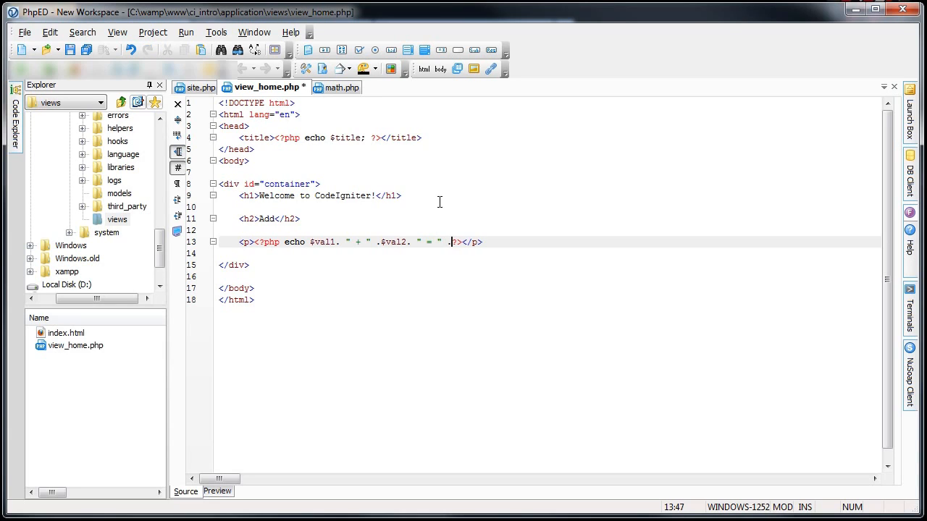
type("$addTotal;")
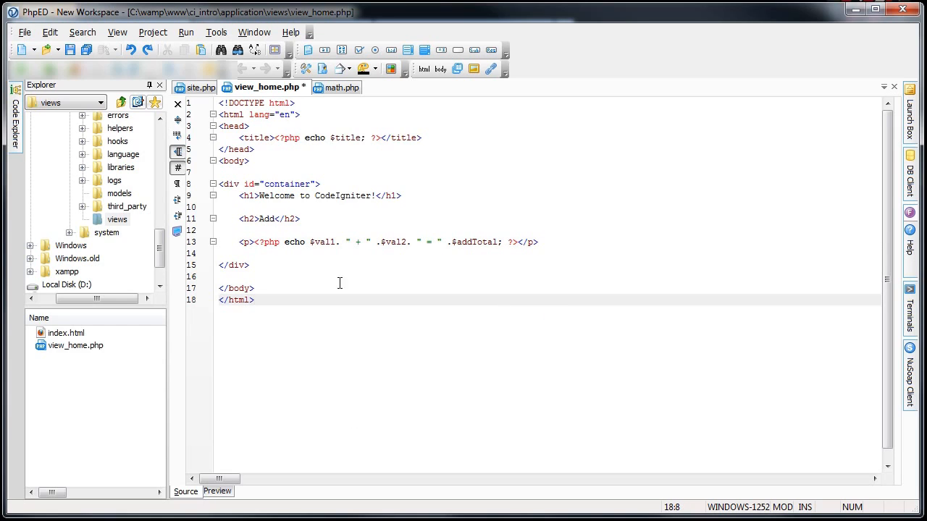
Select val1, val2 and addTotal in the Add line, then check the data keys in site.php
double_click(321, 242)
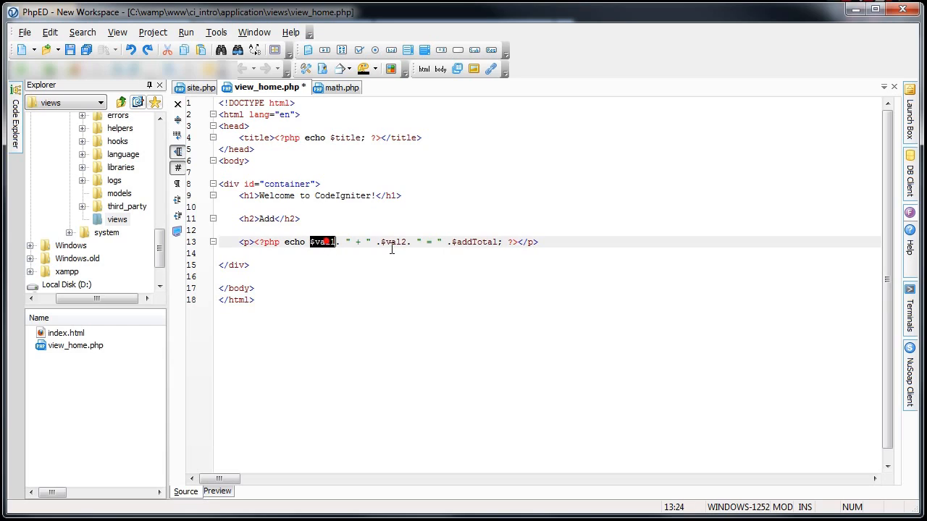
double_click(394, 242)
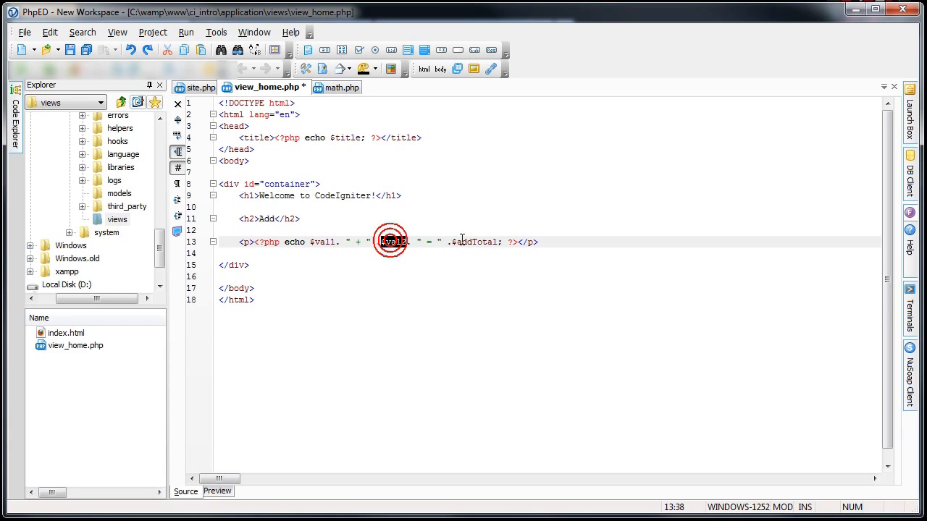
double_click(475, 242)
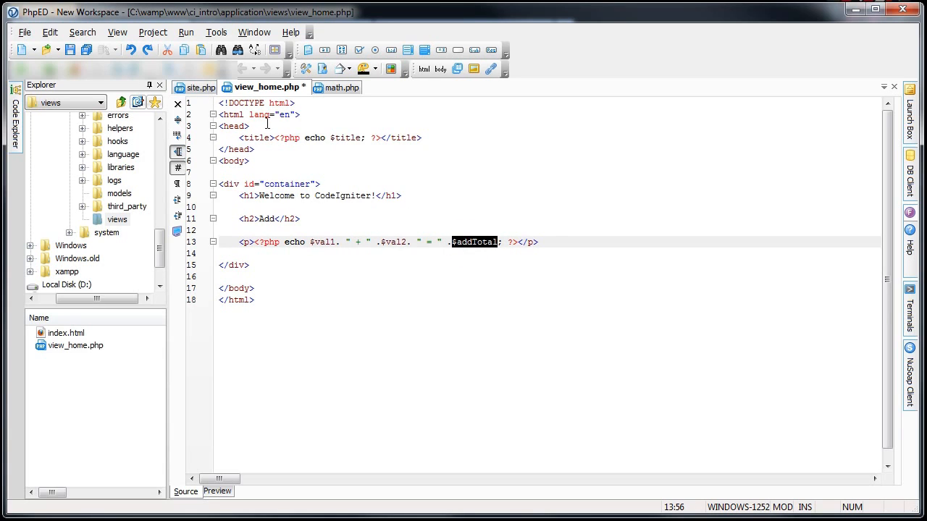
left_click(200, 87)
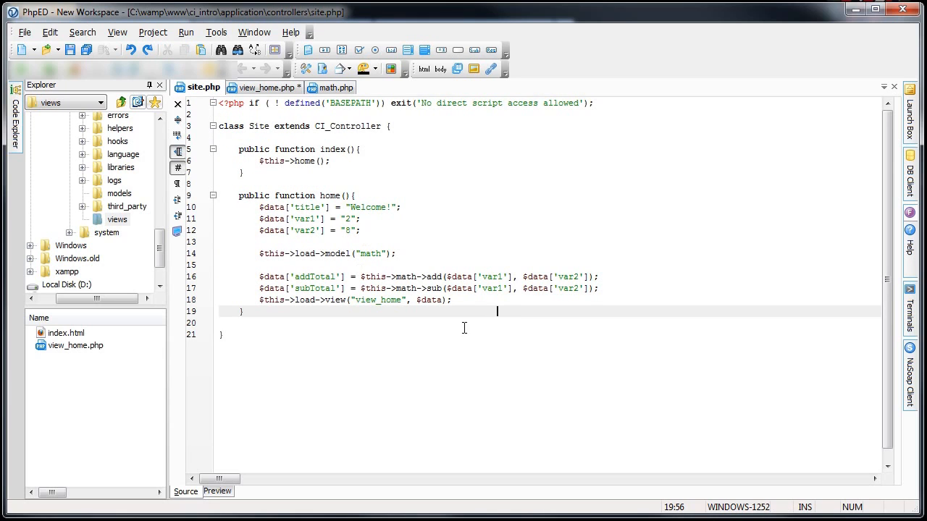
double_click(429, 300)
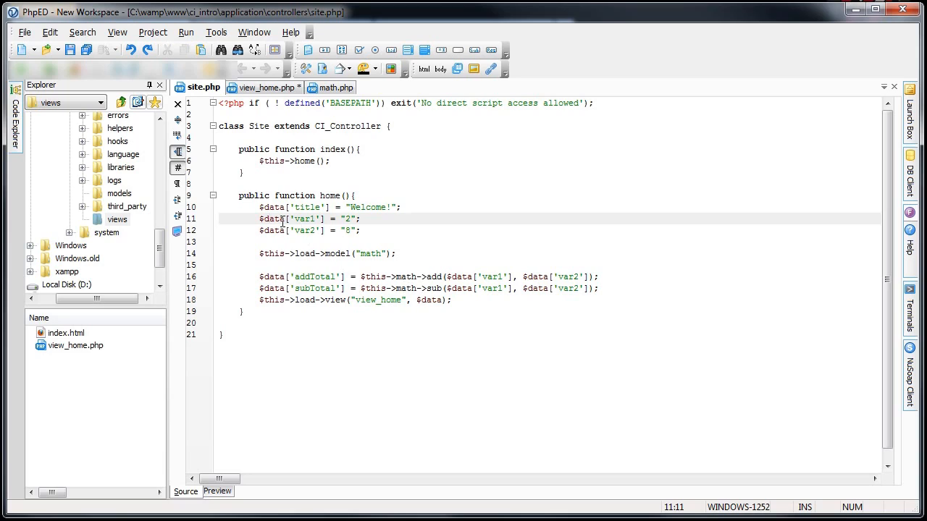
Compare the view's val1 against the controller's var1 key, ending back in view_home.php
double_click(304, 218)
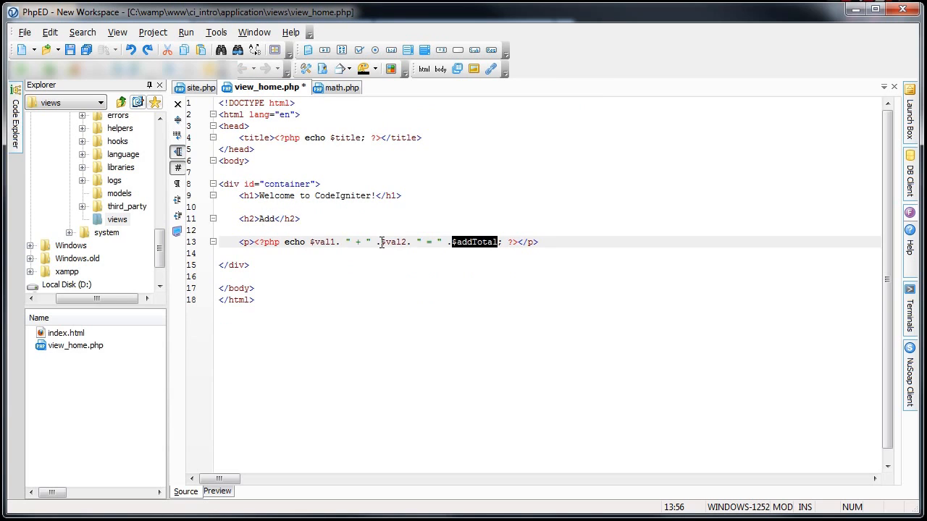
double_click(322, 242)
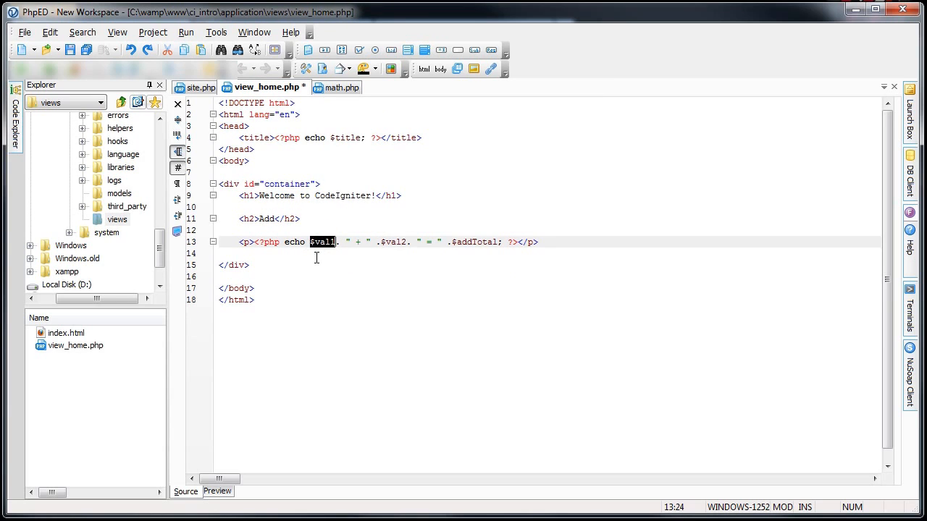
left_click(200, 87)
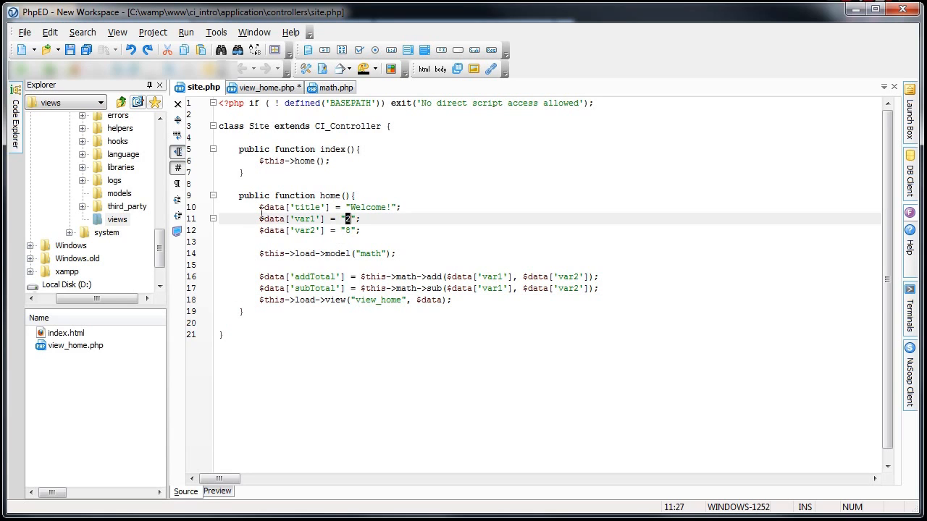
left_click(268, 87)
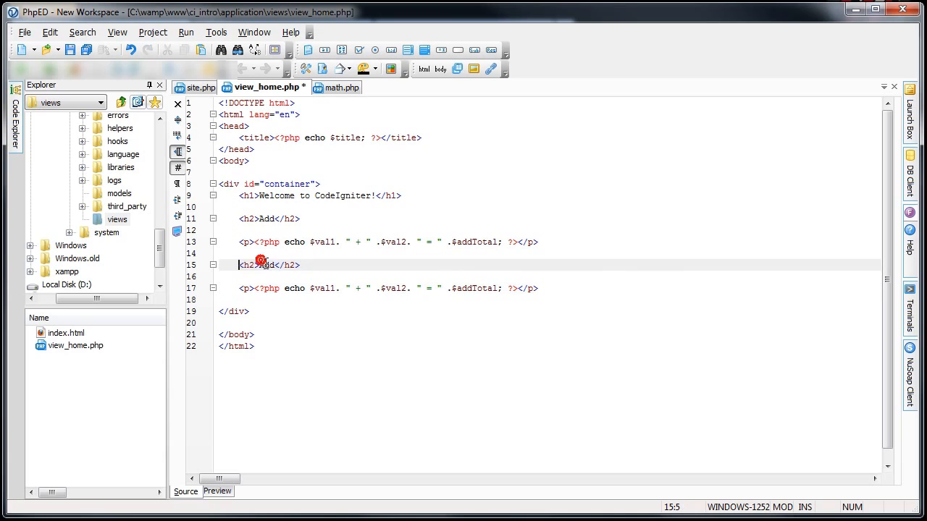
Rename the copied heading Subtract and make its paragraph print val1 - val2 = subTotal
type("Subtract")
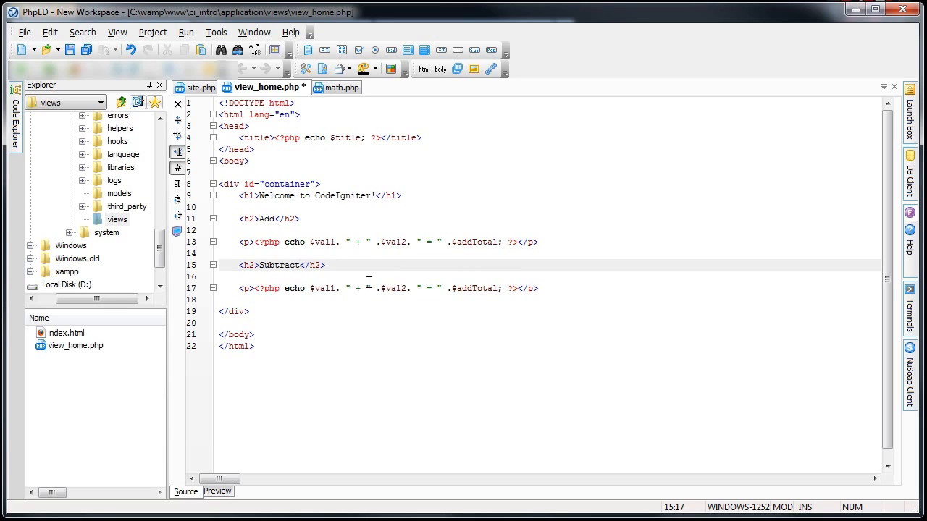
type("-")
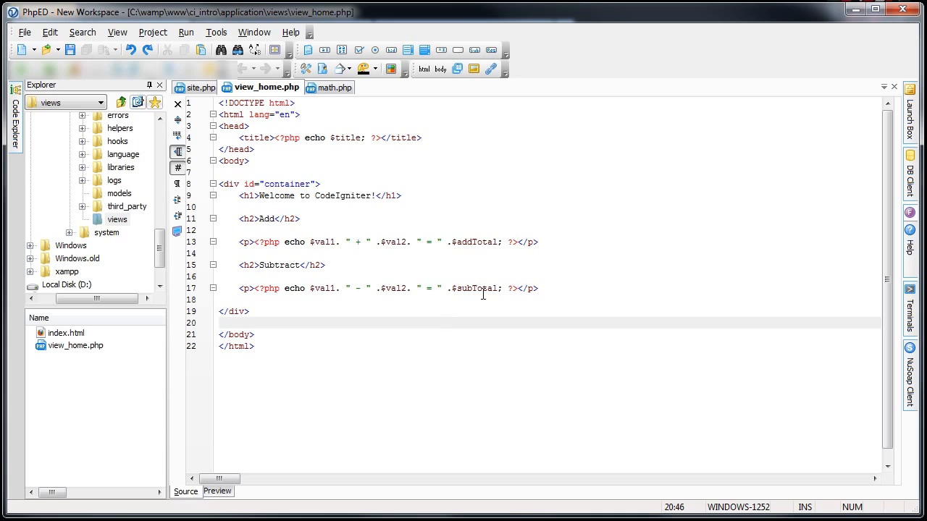
left_click(481, 289)
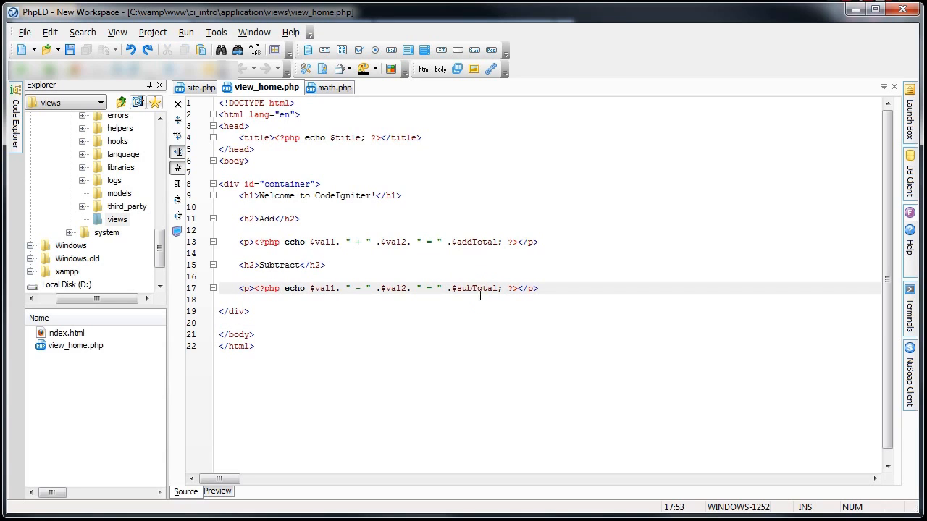
mouse_move(430, 339)
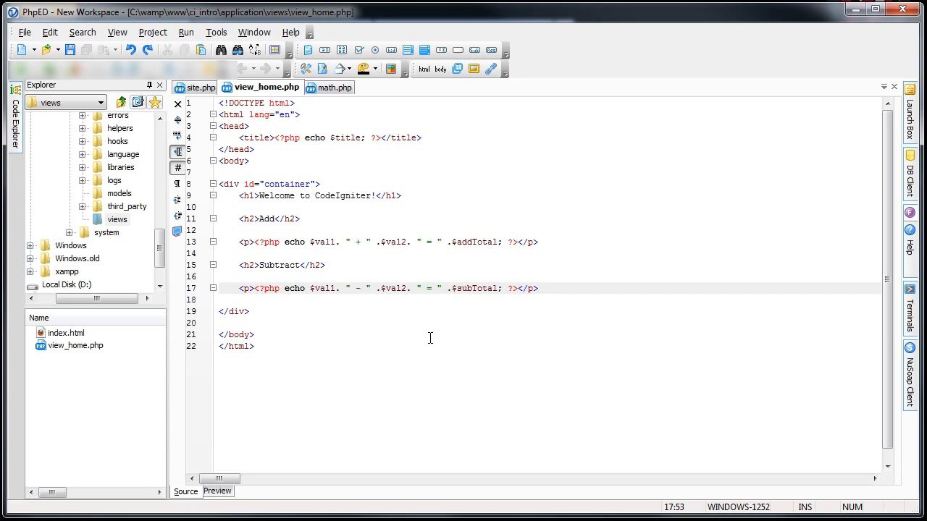
Check var1 in site.php, then view the localhost/ci_intro page in Firefox showing undefined val1/val2 notices
left_click(481, 288)
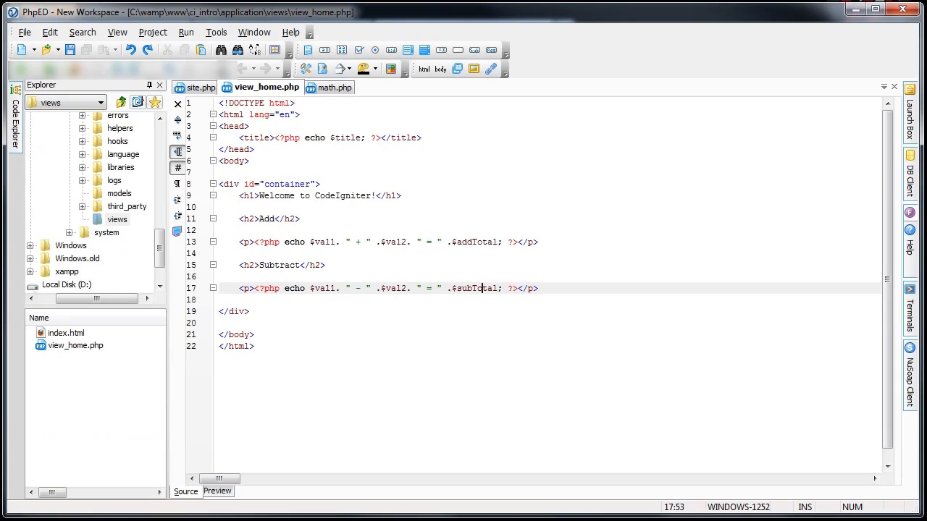
left_click(203, 87)
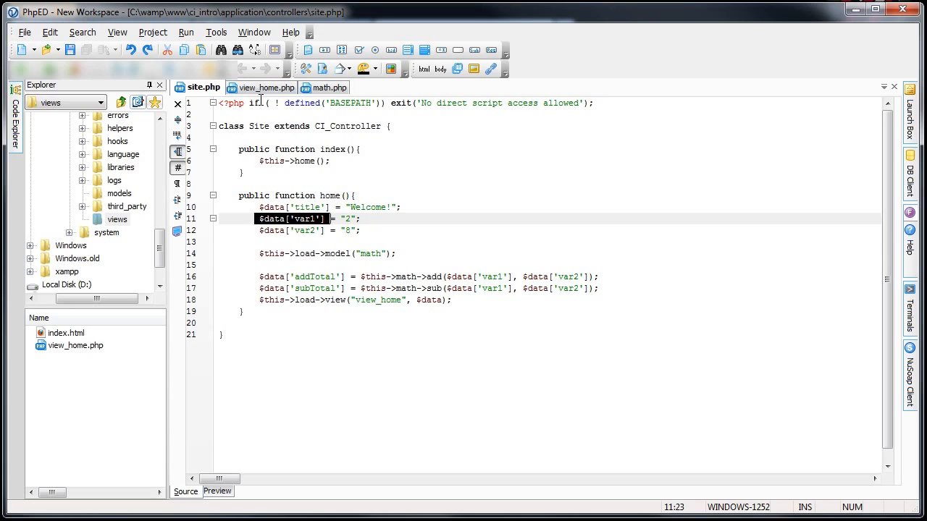
left_click(267, 87)
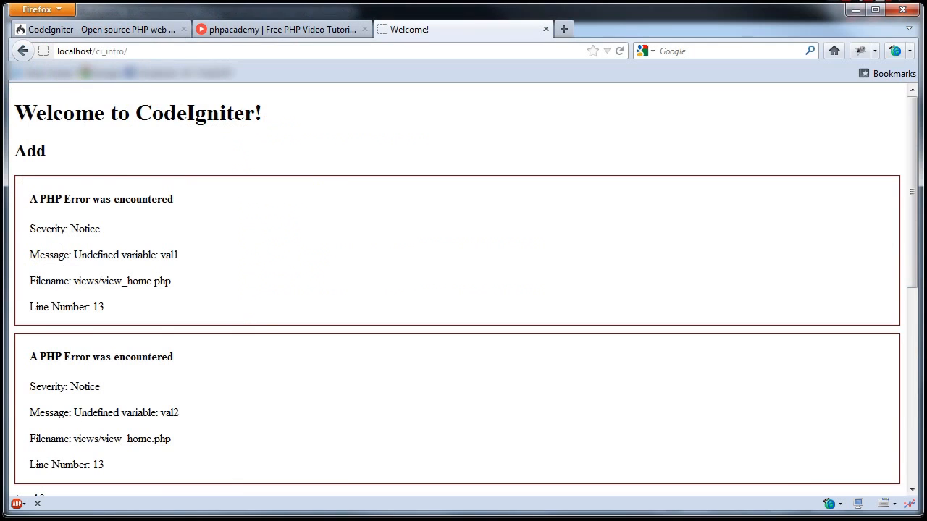
Reload the page so Add shows 2 + 8 = 10 and Subtract shows 2 - 8 = -6
left_click(620, 51)
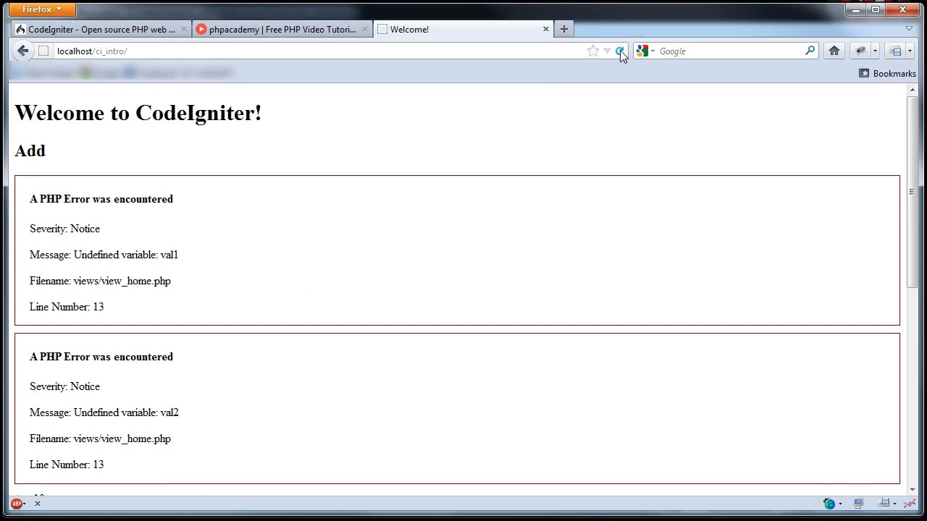
left_click(620, 50)
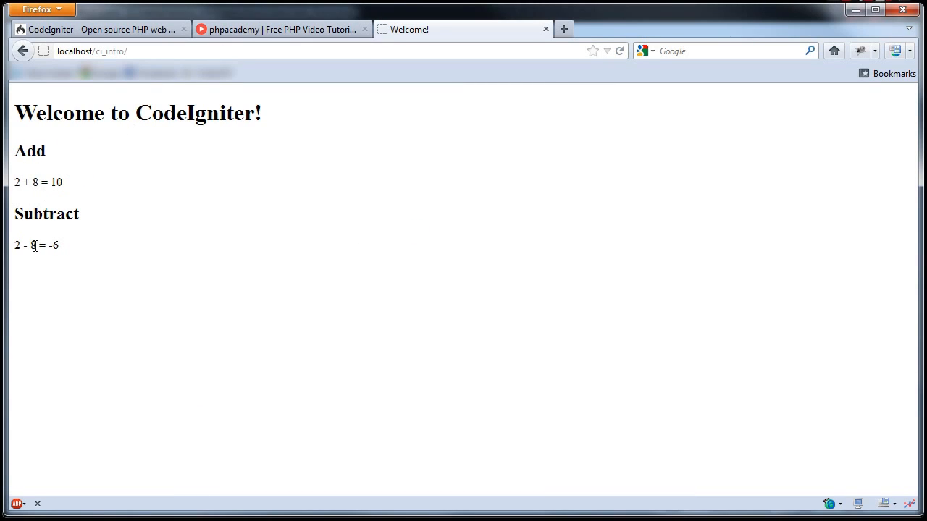
left_click_drag(21, 182, 79, 246)
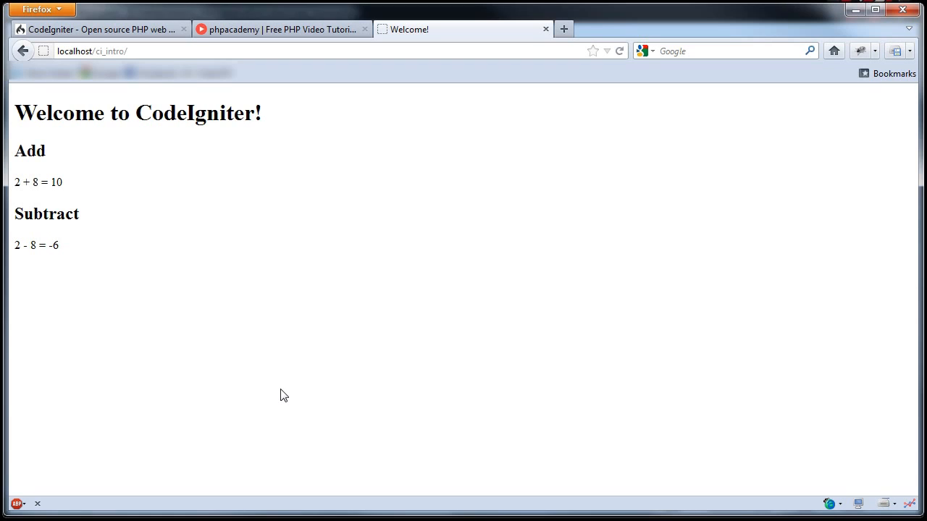
mouse_move(431, 365)
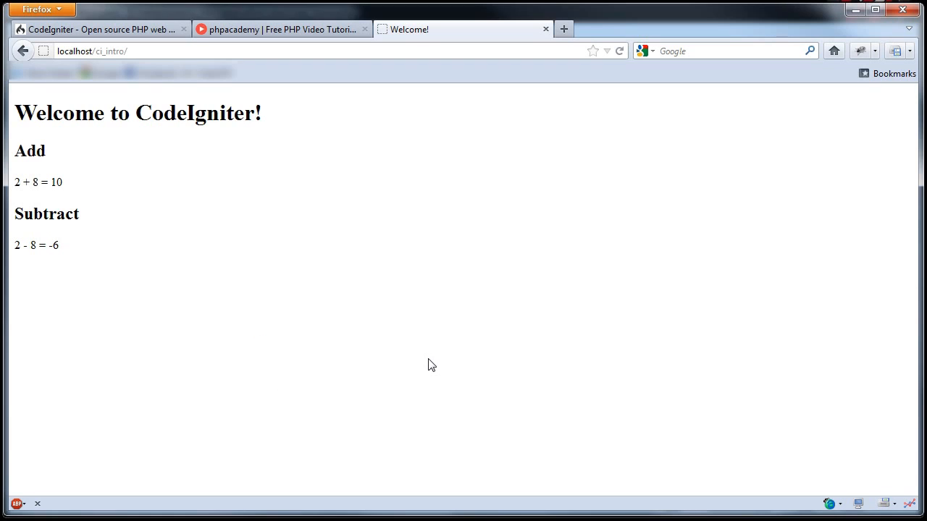